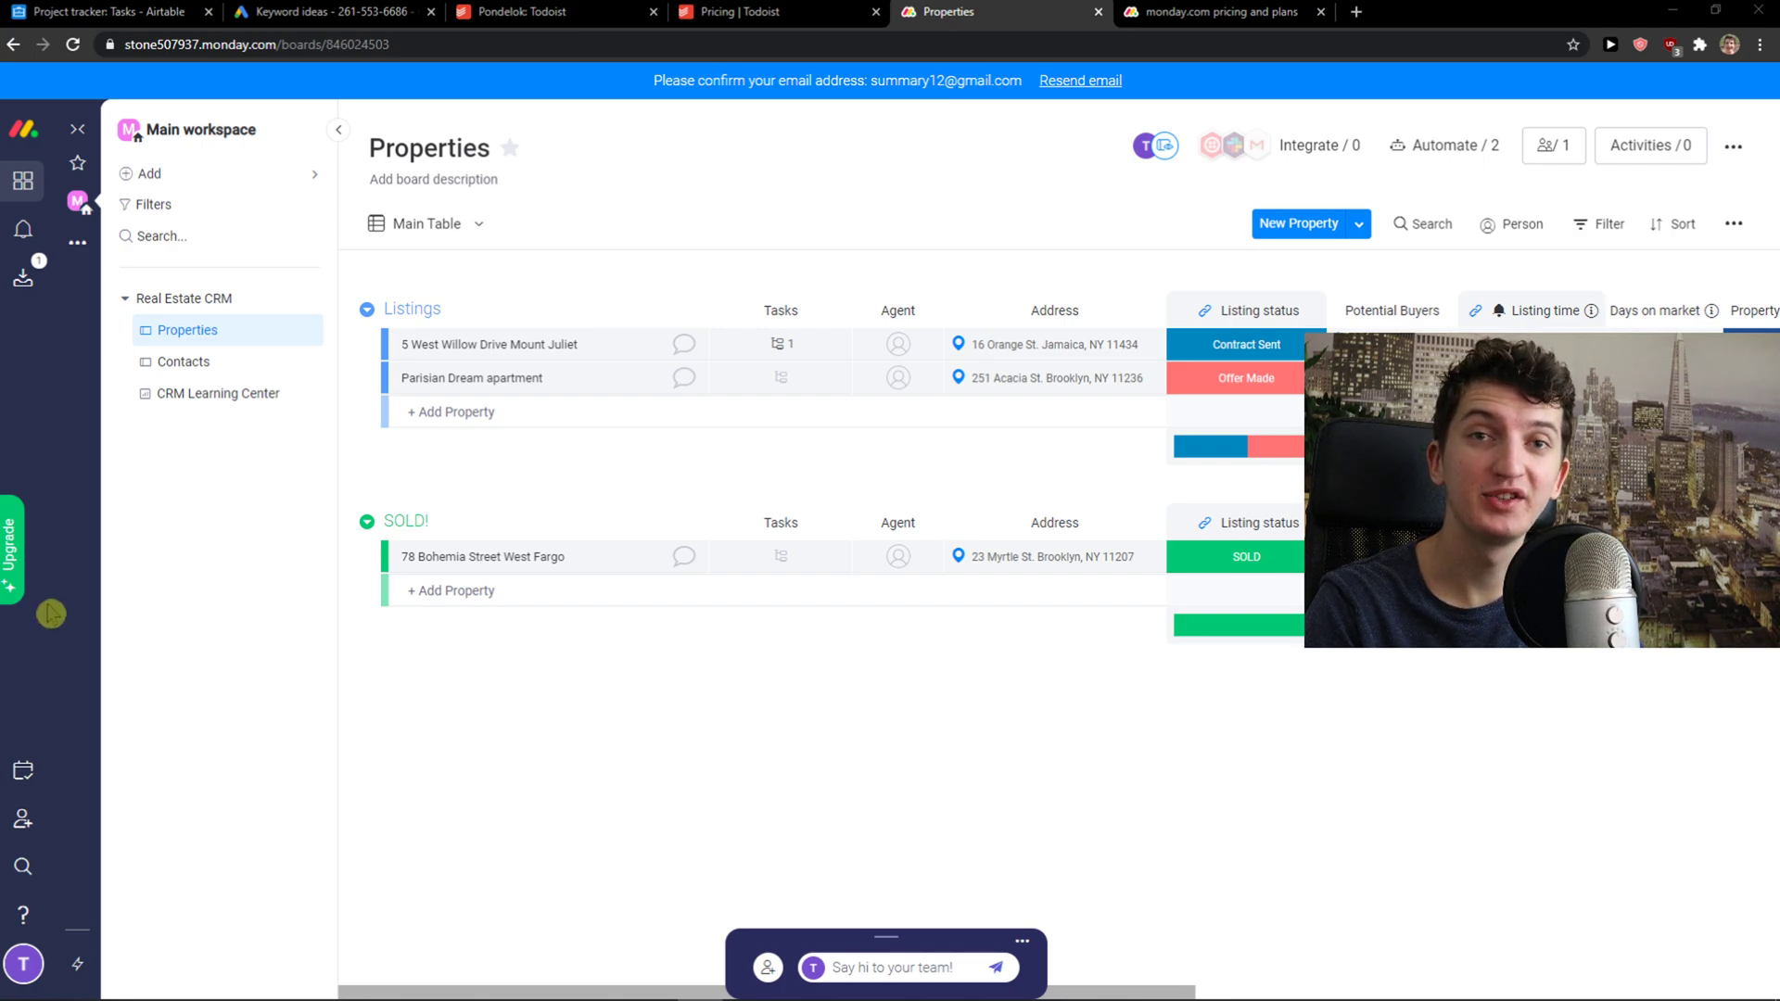
pyautogui.moveTo(209, 630)
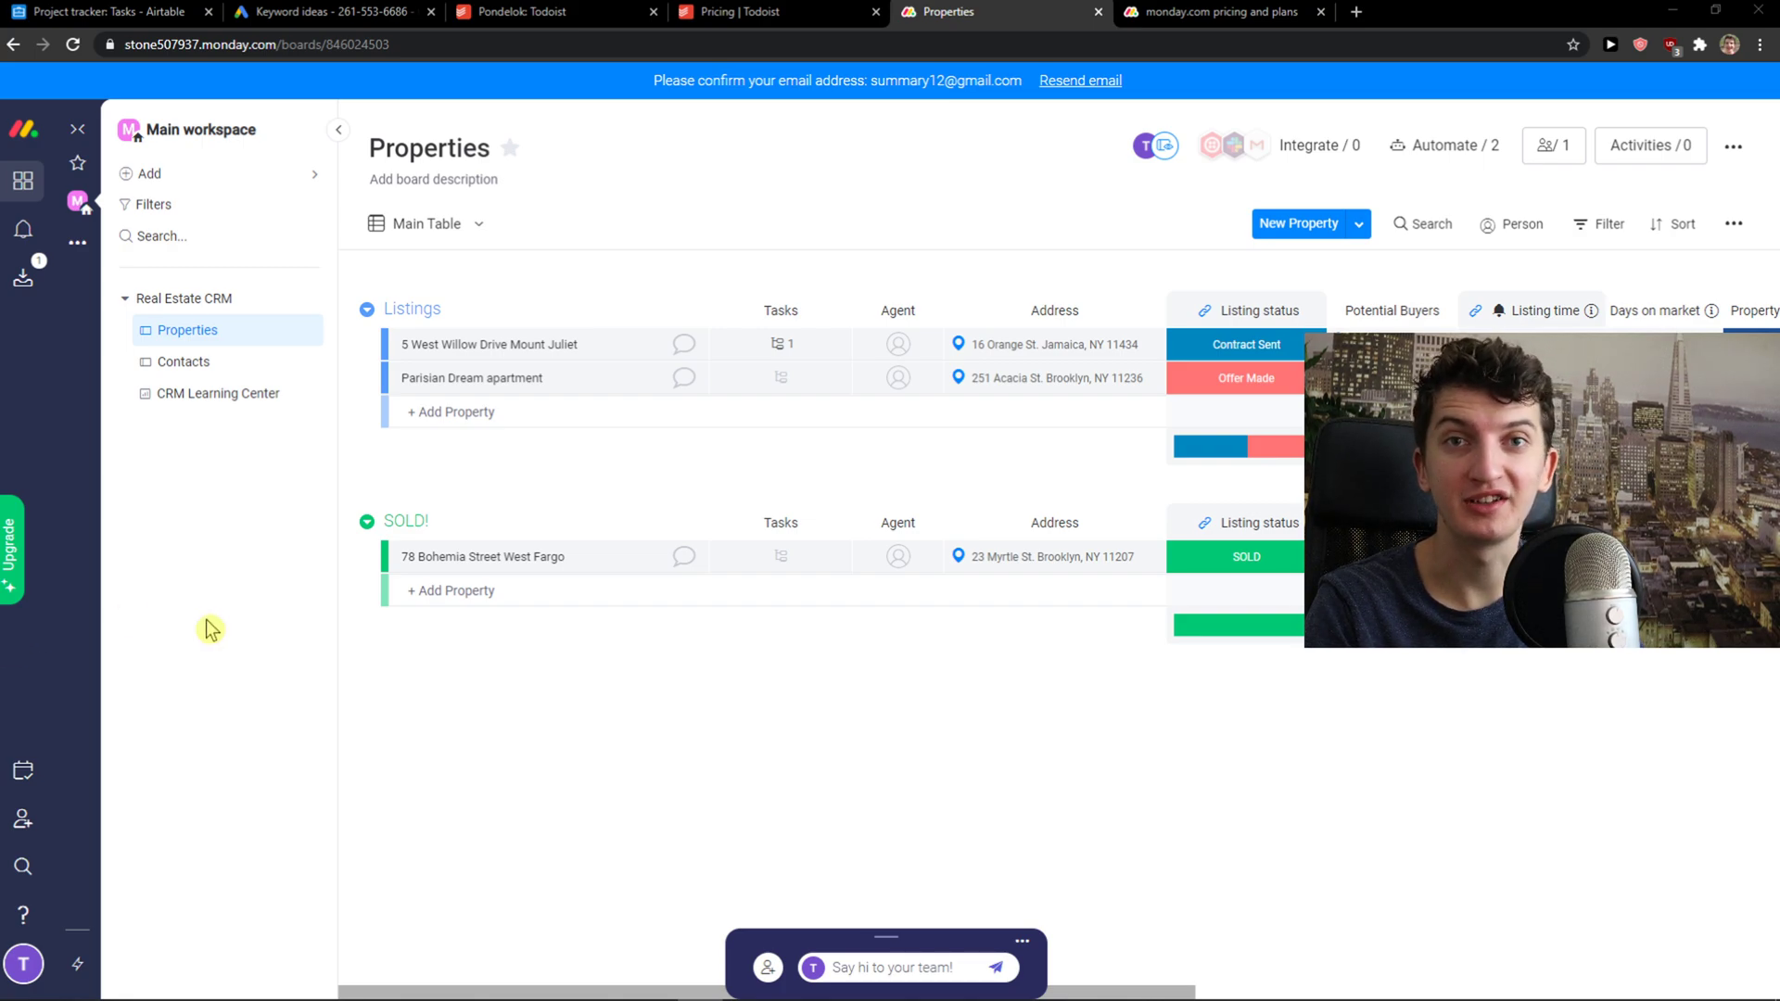
pyautogui.moveTo(193, 634)
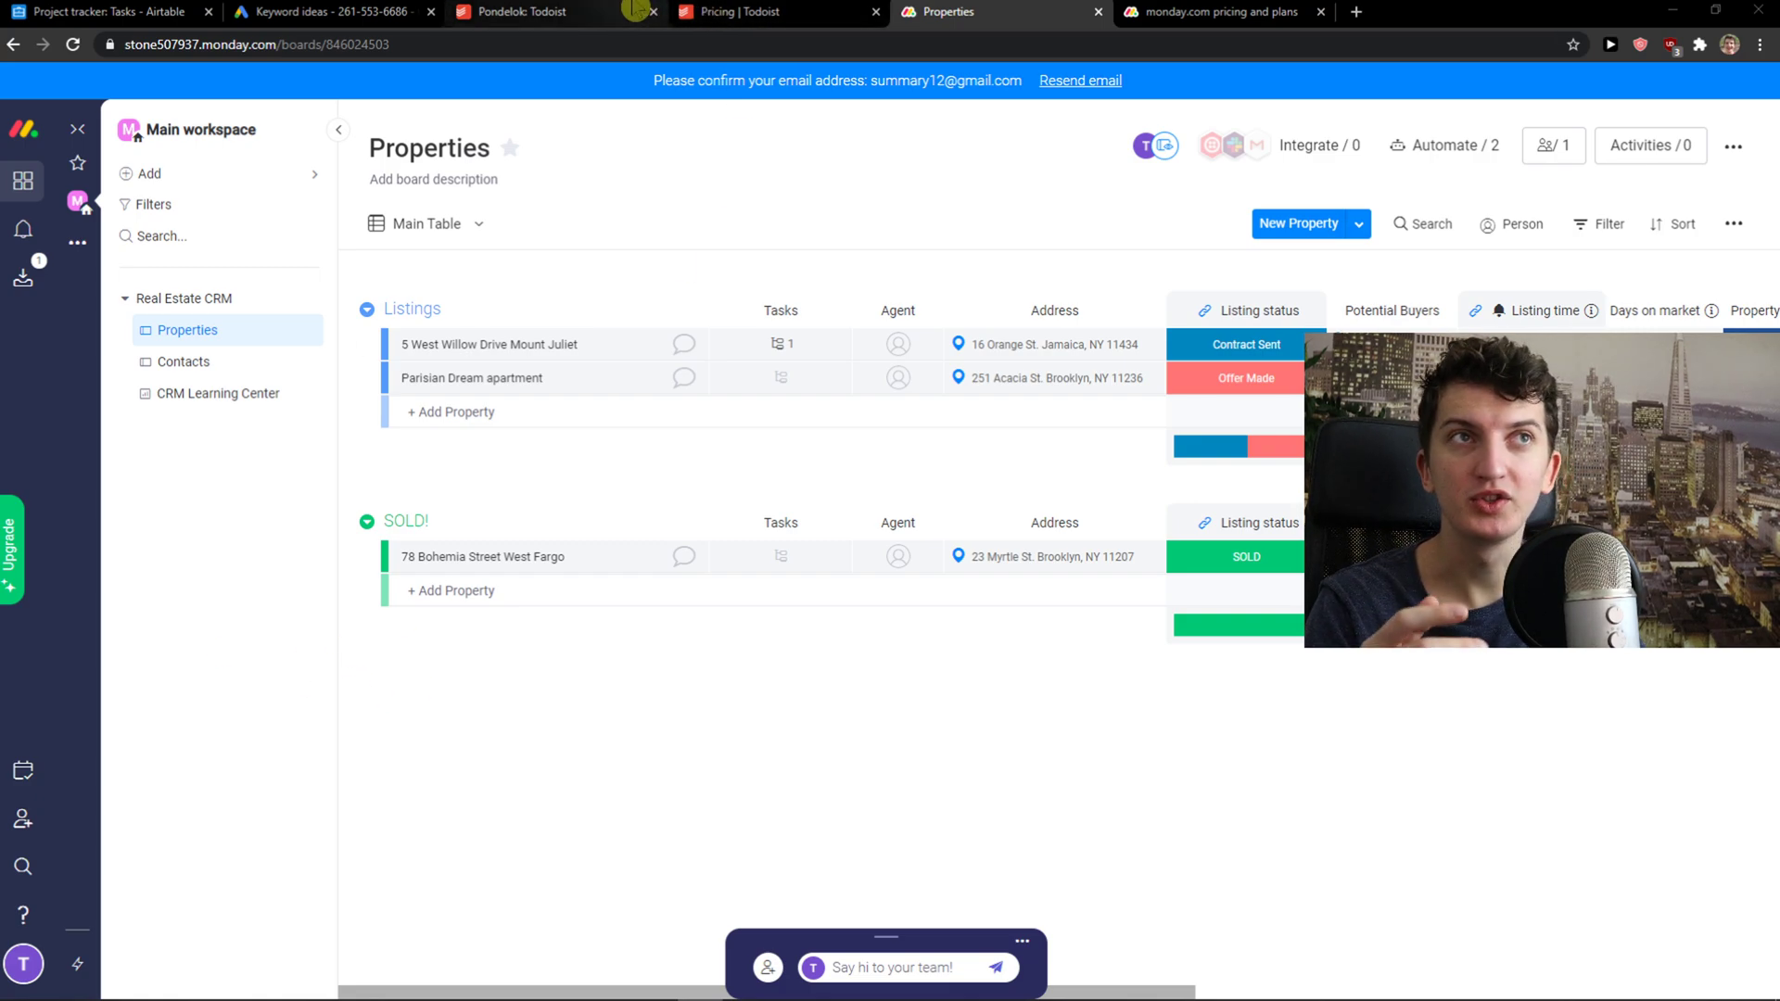
pyautogui.moveTo(513, 13)
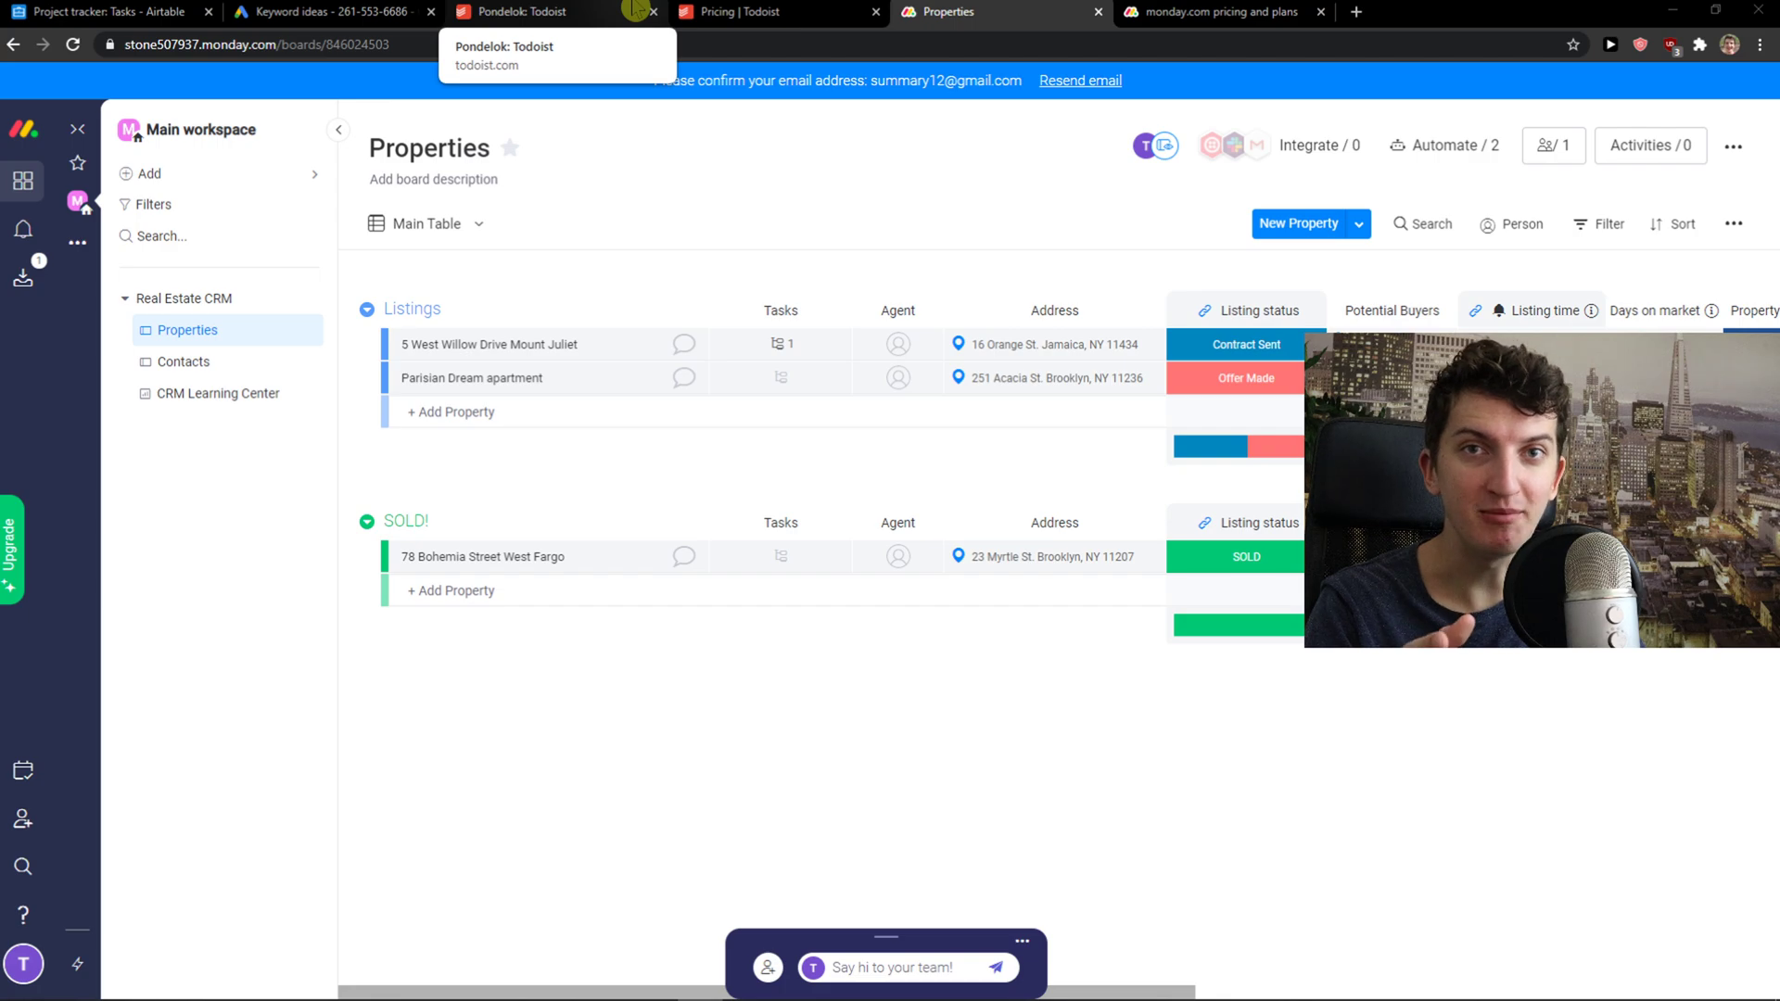
# Step: Switch between the Todoist and monday.com tabs, then show Todoist's tasks due today
pyautogui.click(517, 13)
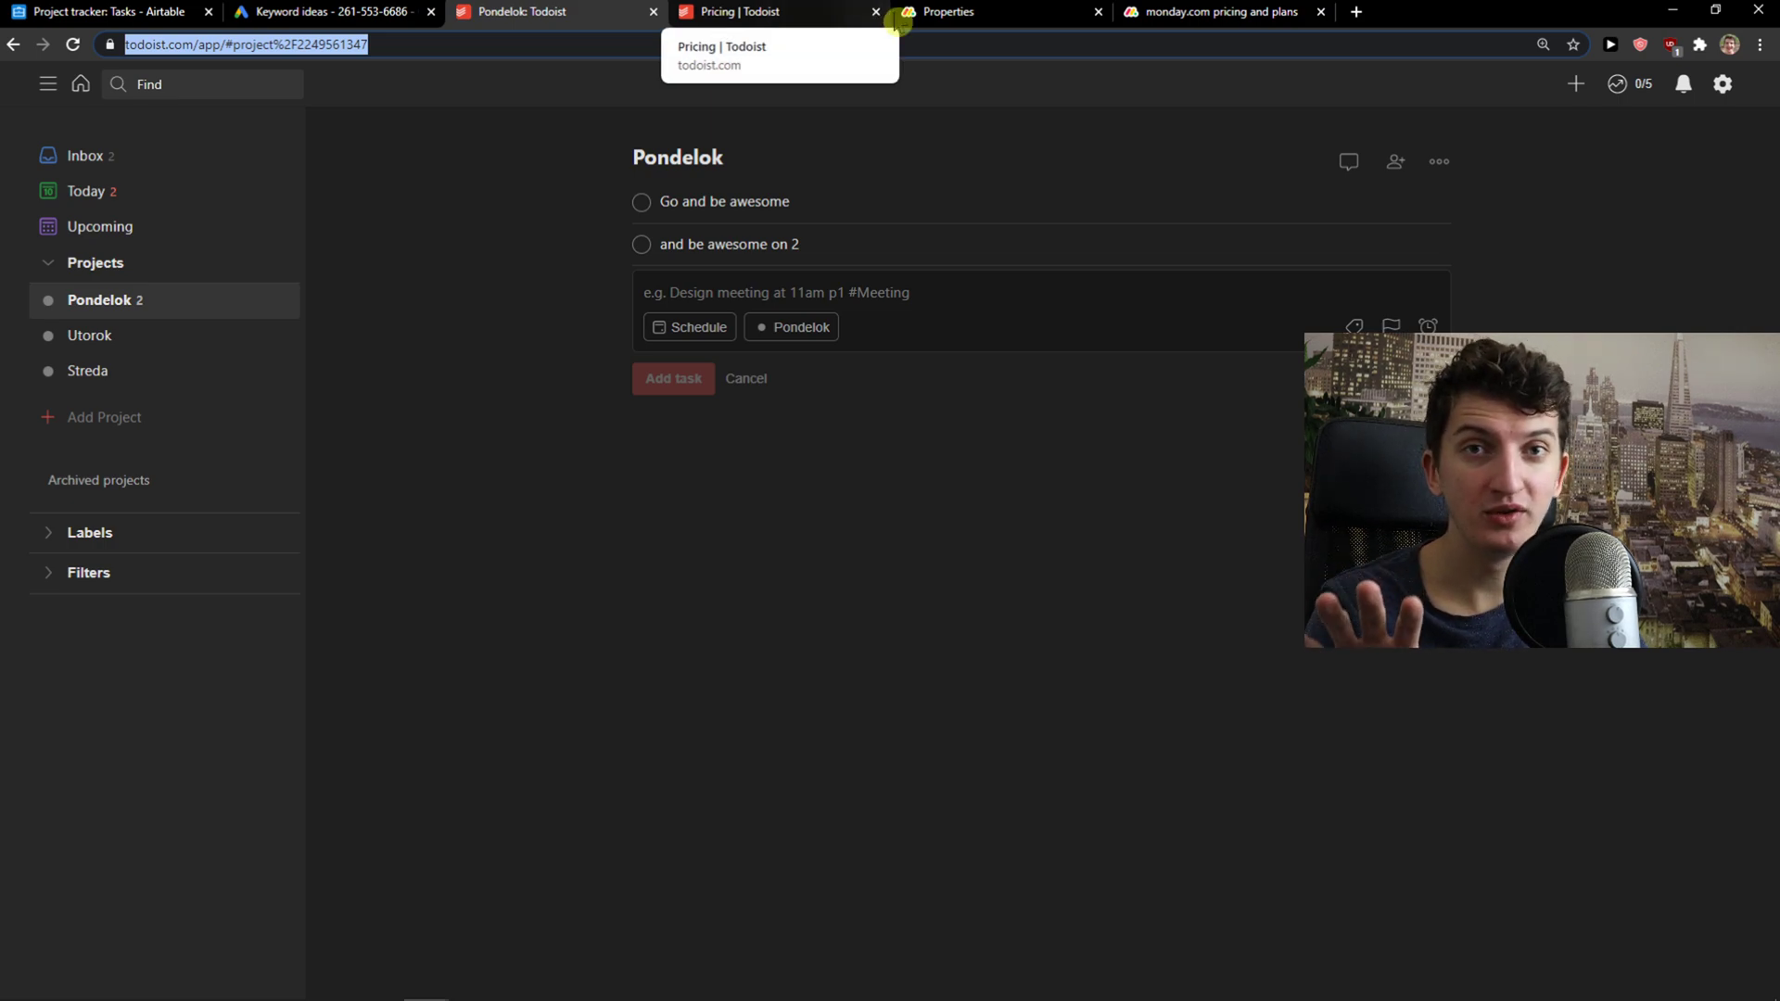
pyautogui.moveTo(982, 11)
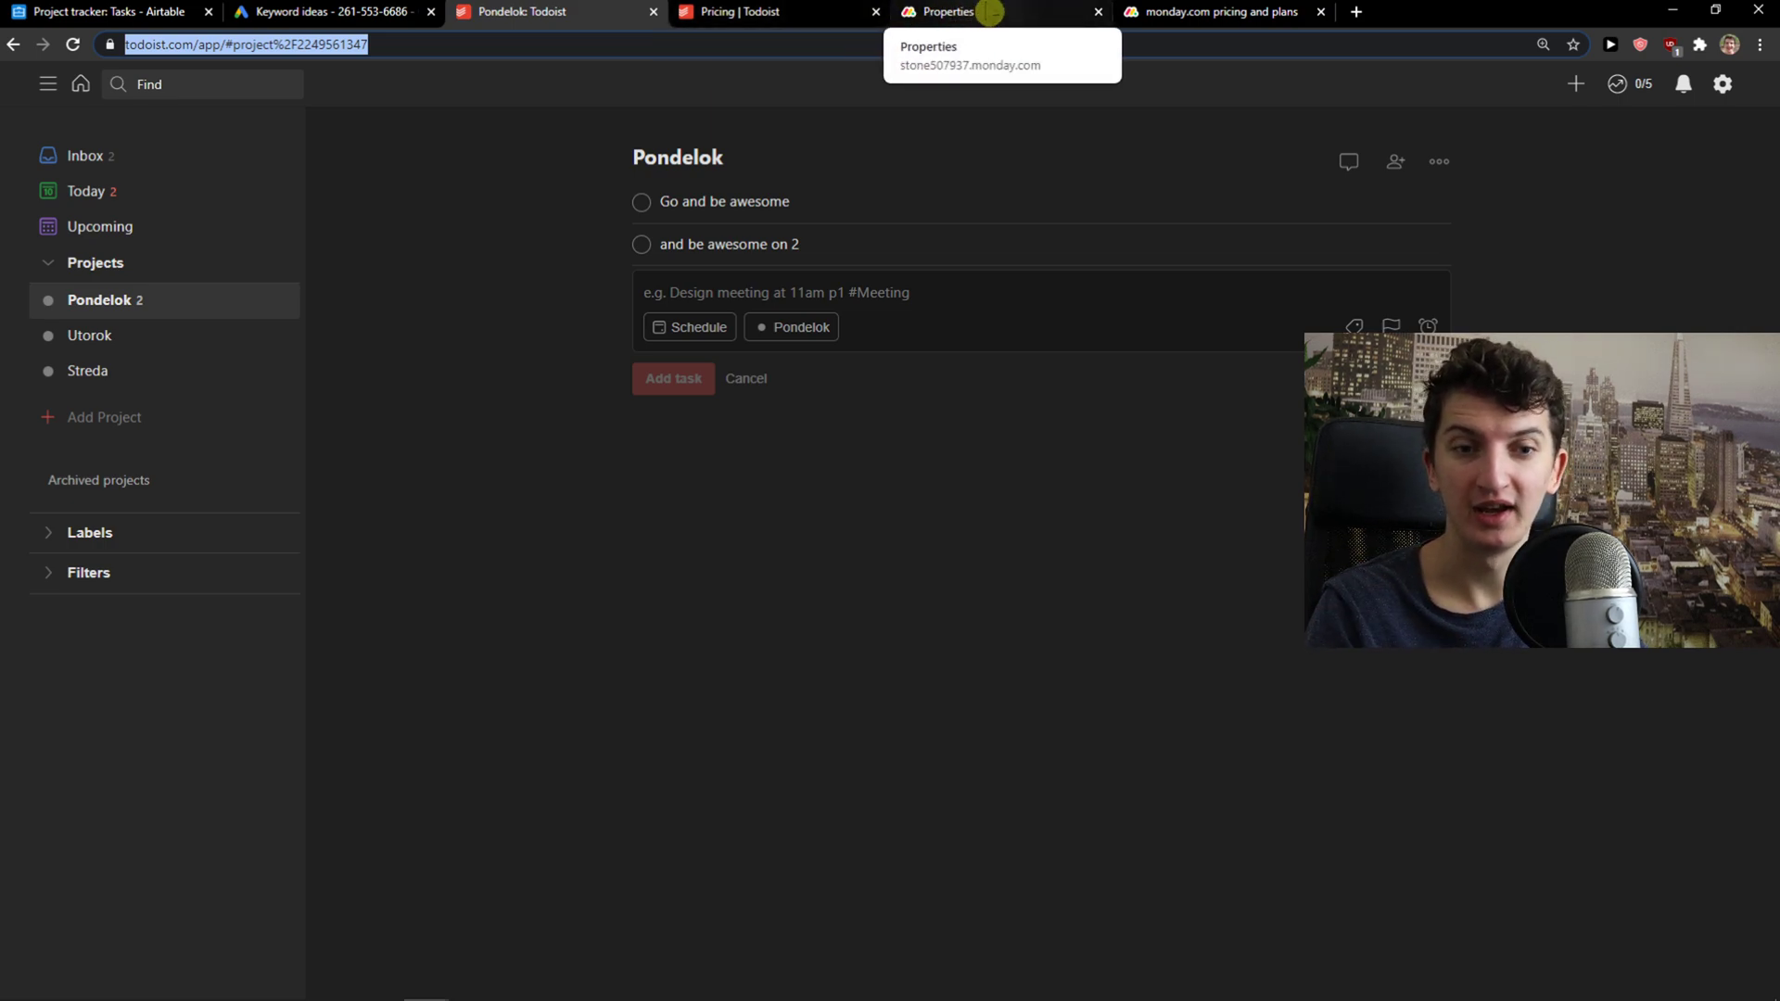
pyautogui.click(948, 12)
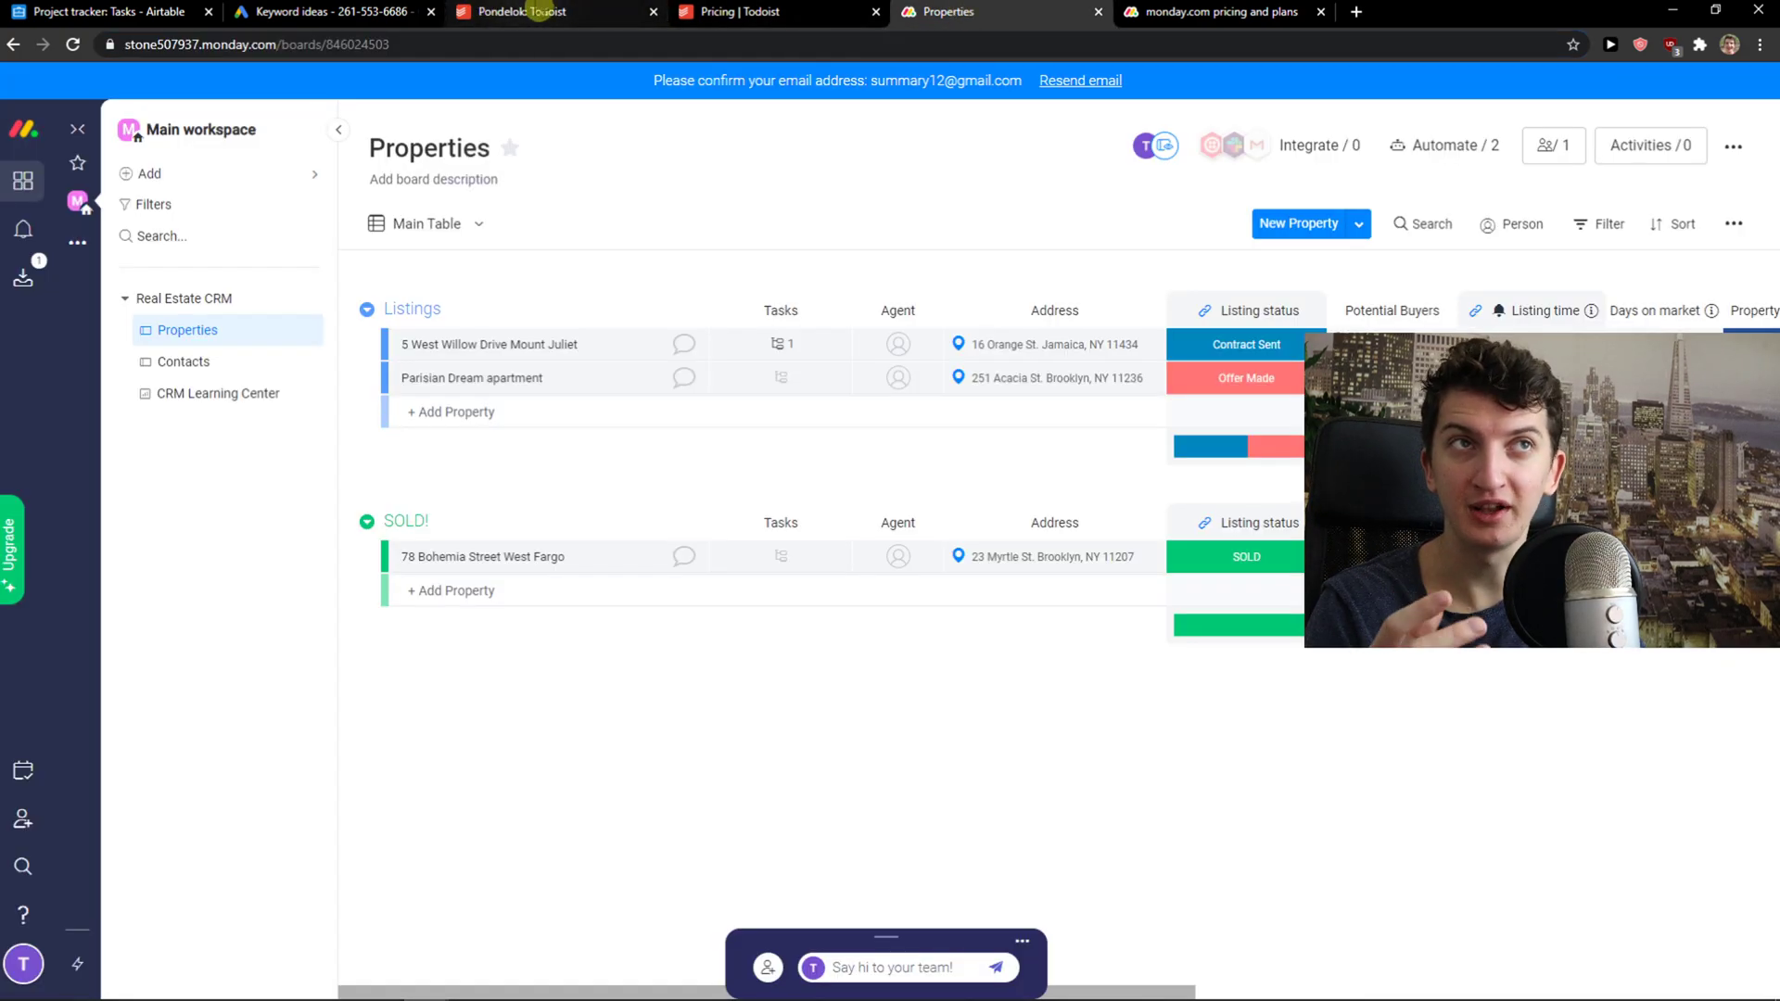
pyautogui.click(517, 13)
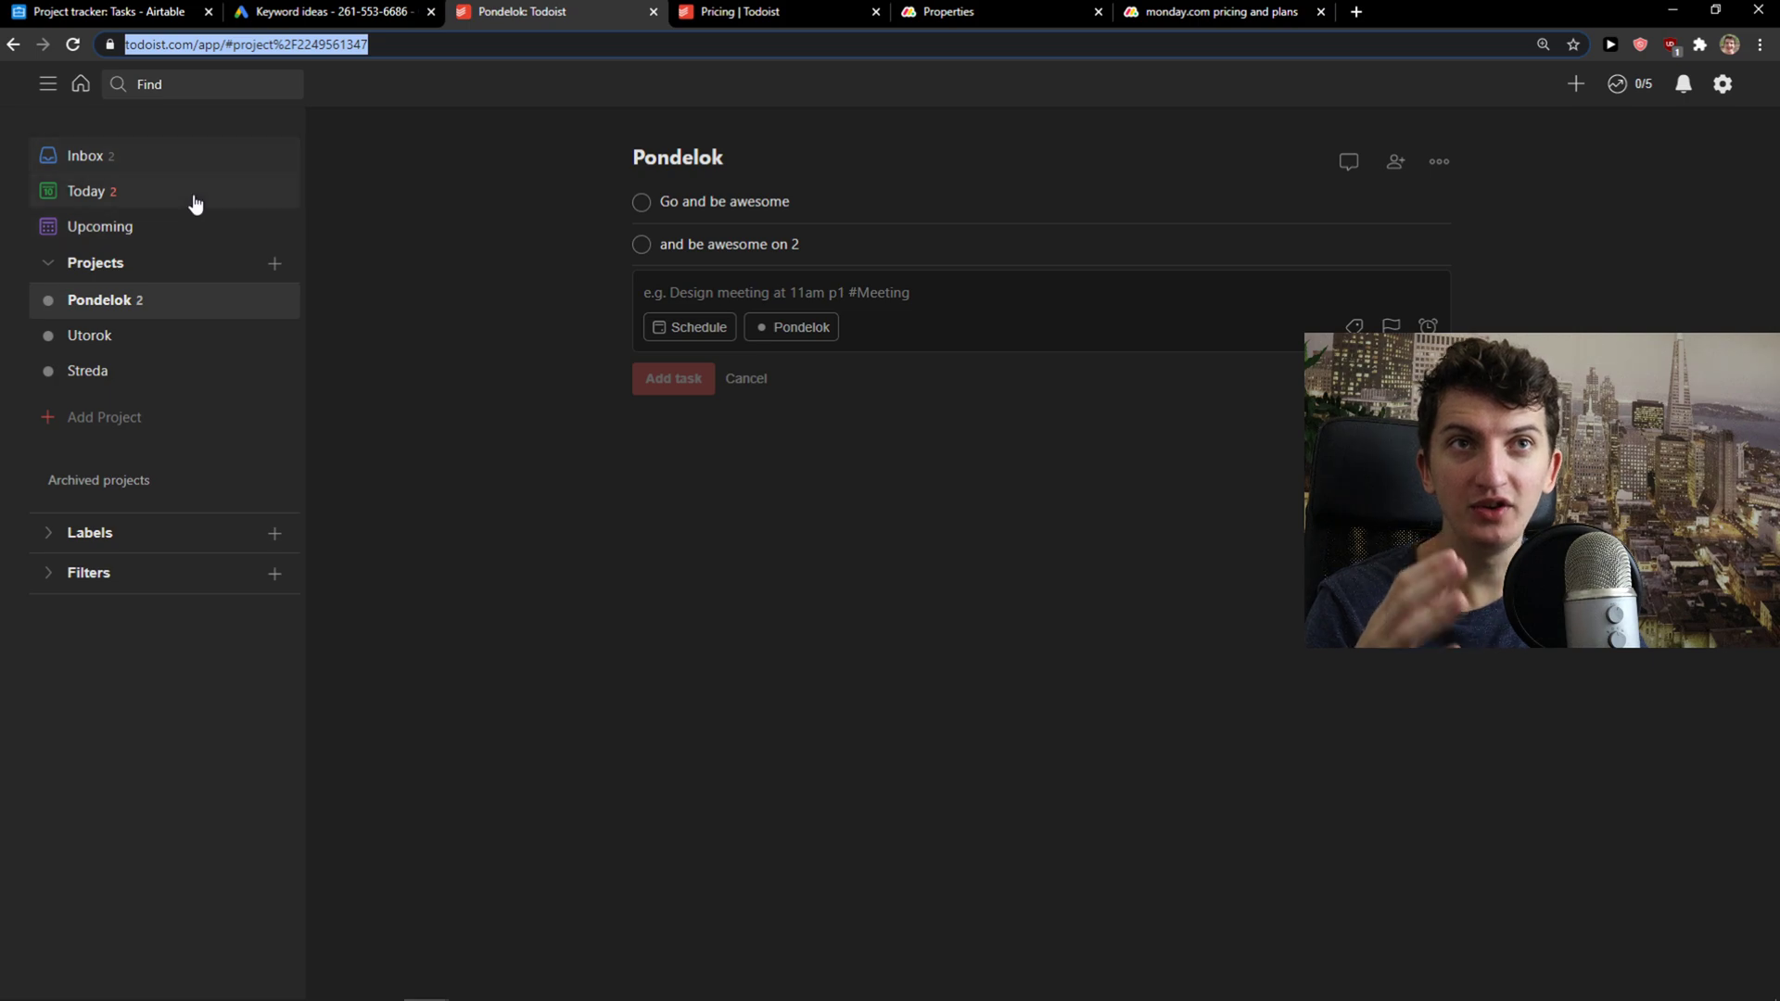
pyautogui.click(86, 191)
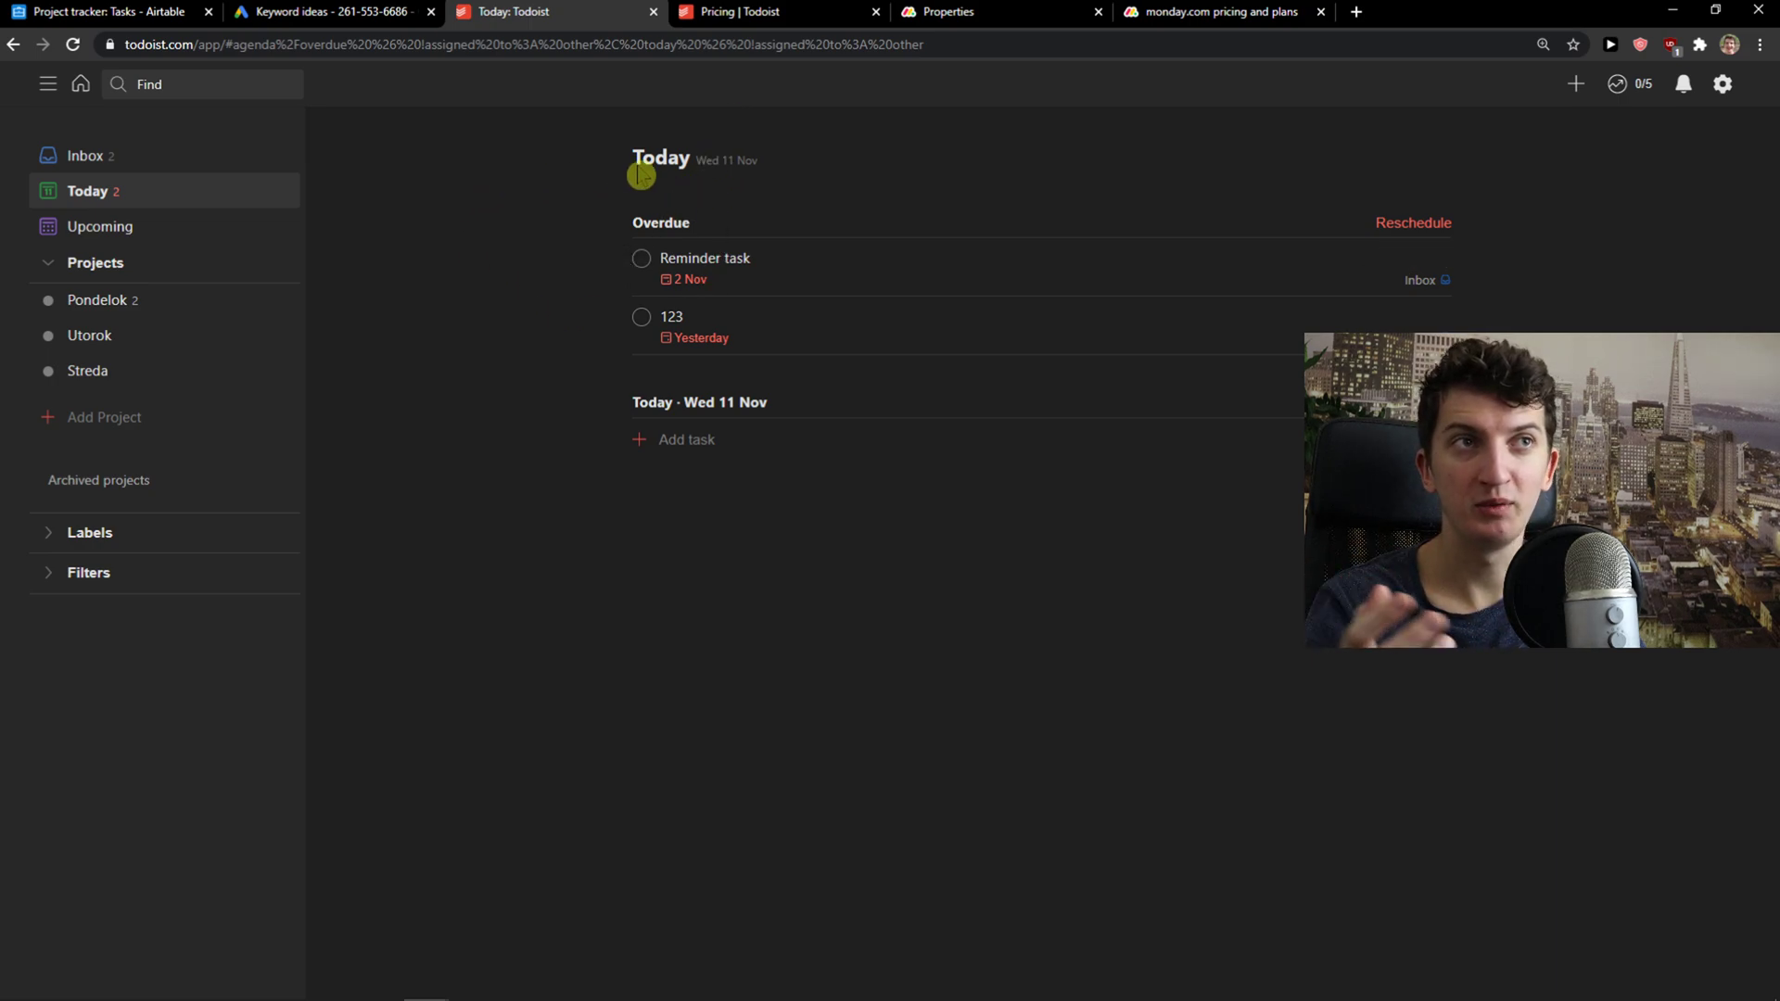
pyautogui.moveTo(102, 293)
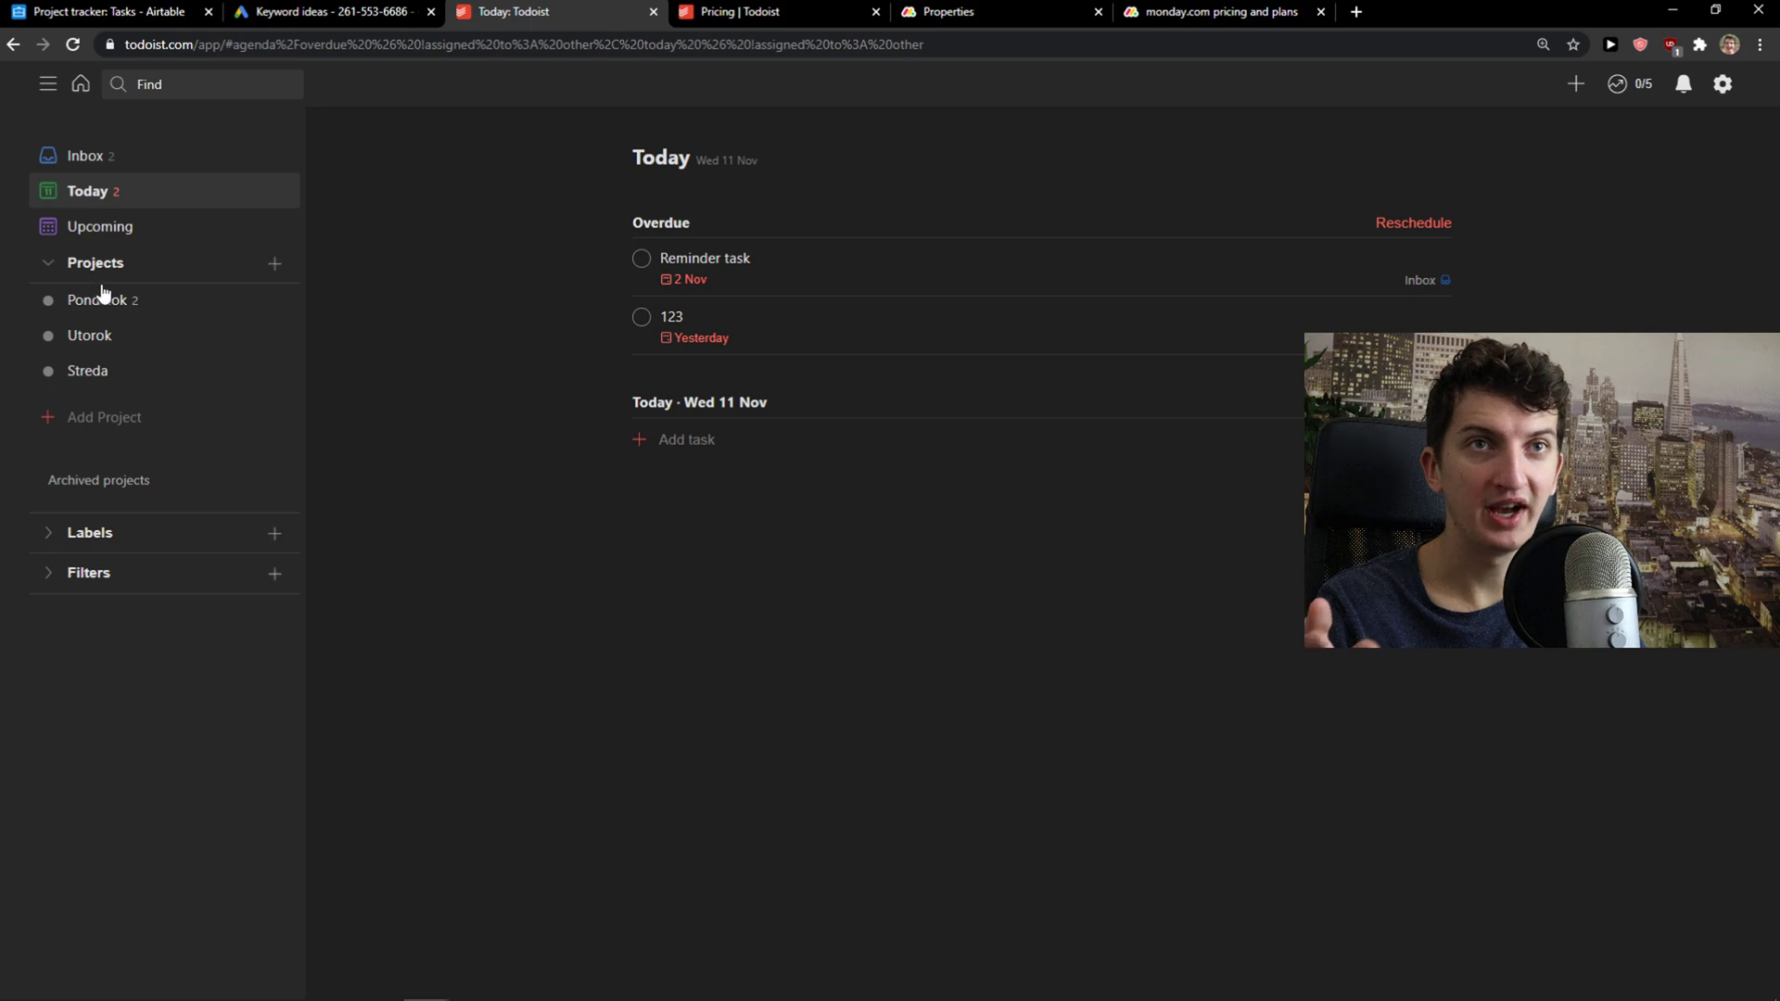
# Step: View the Go and be awesome task details in the Pondelok project and close them
pyautogui.click(102, 300)
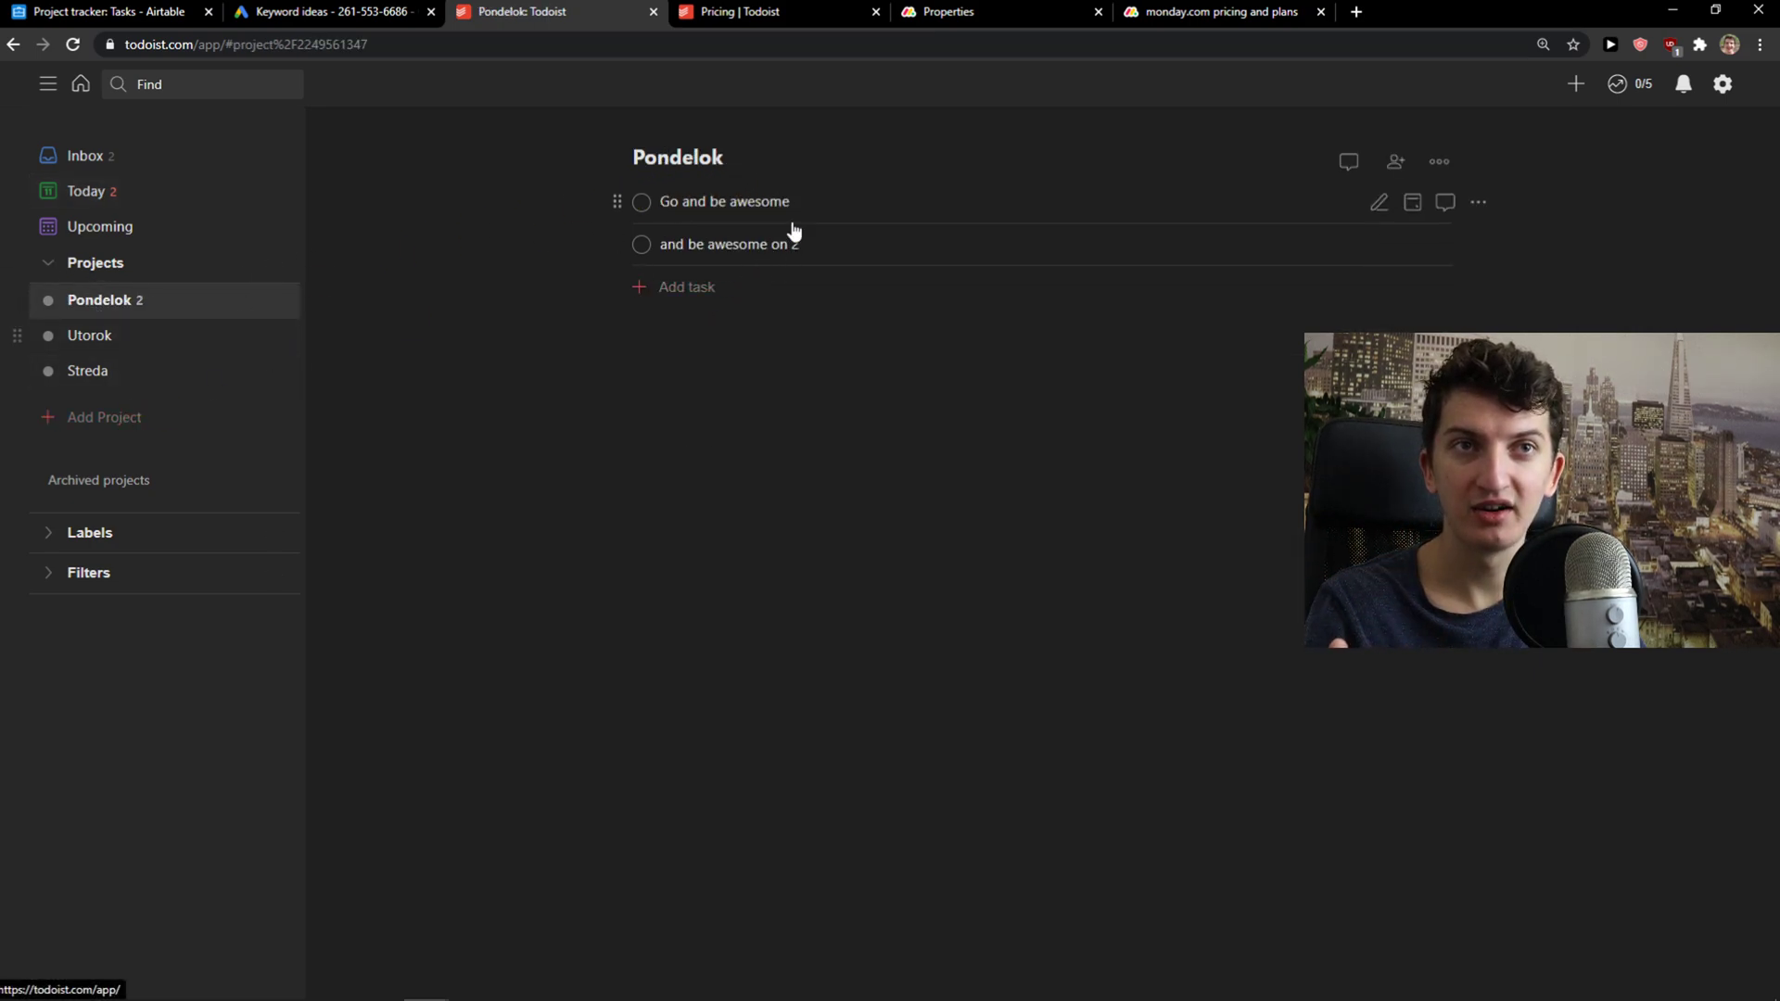
pyautogui.click(723, 200)
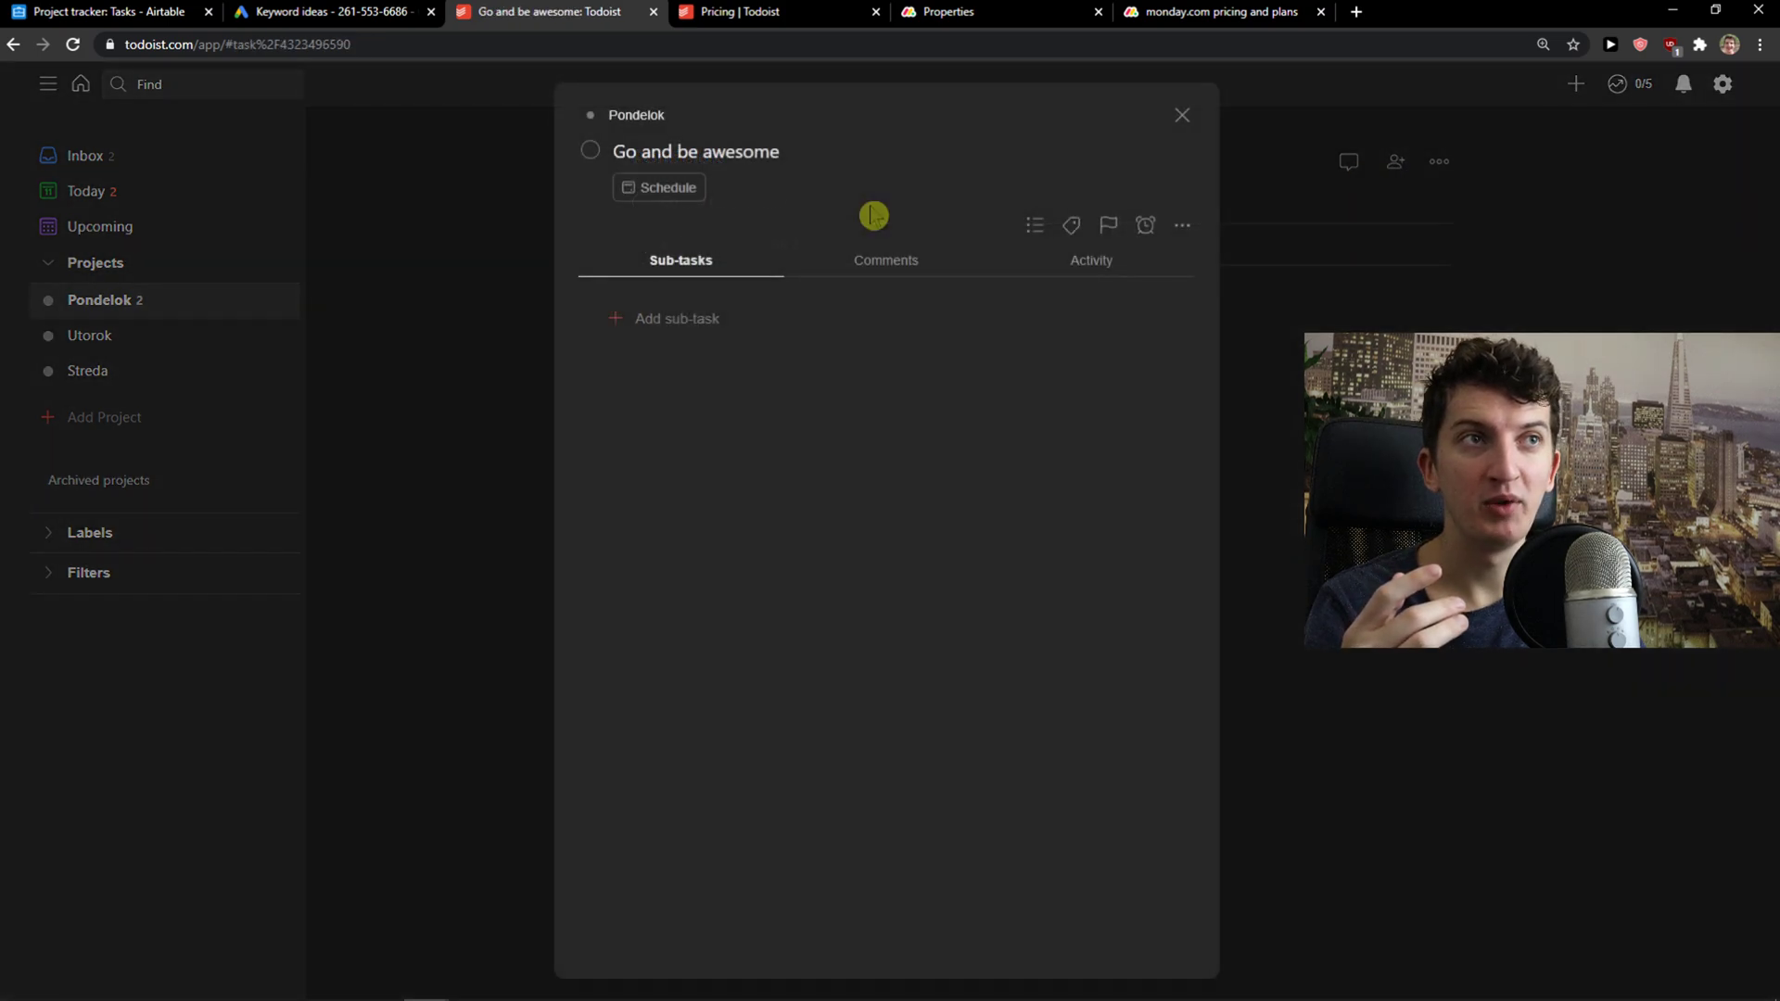
pyautogui.moveTo(690, 376)
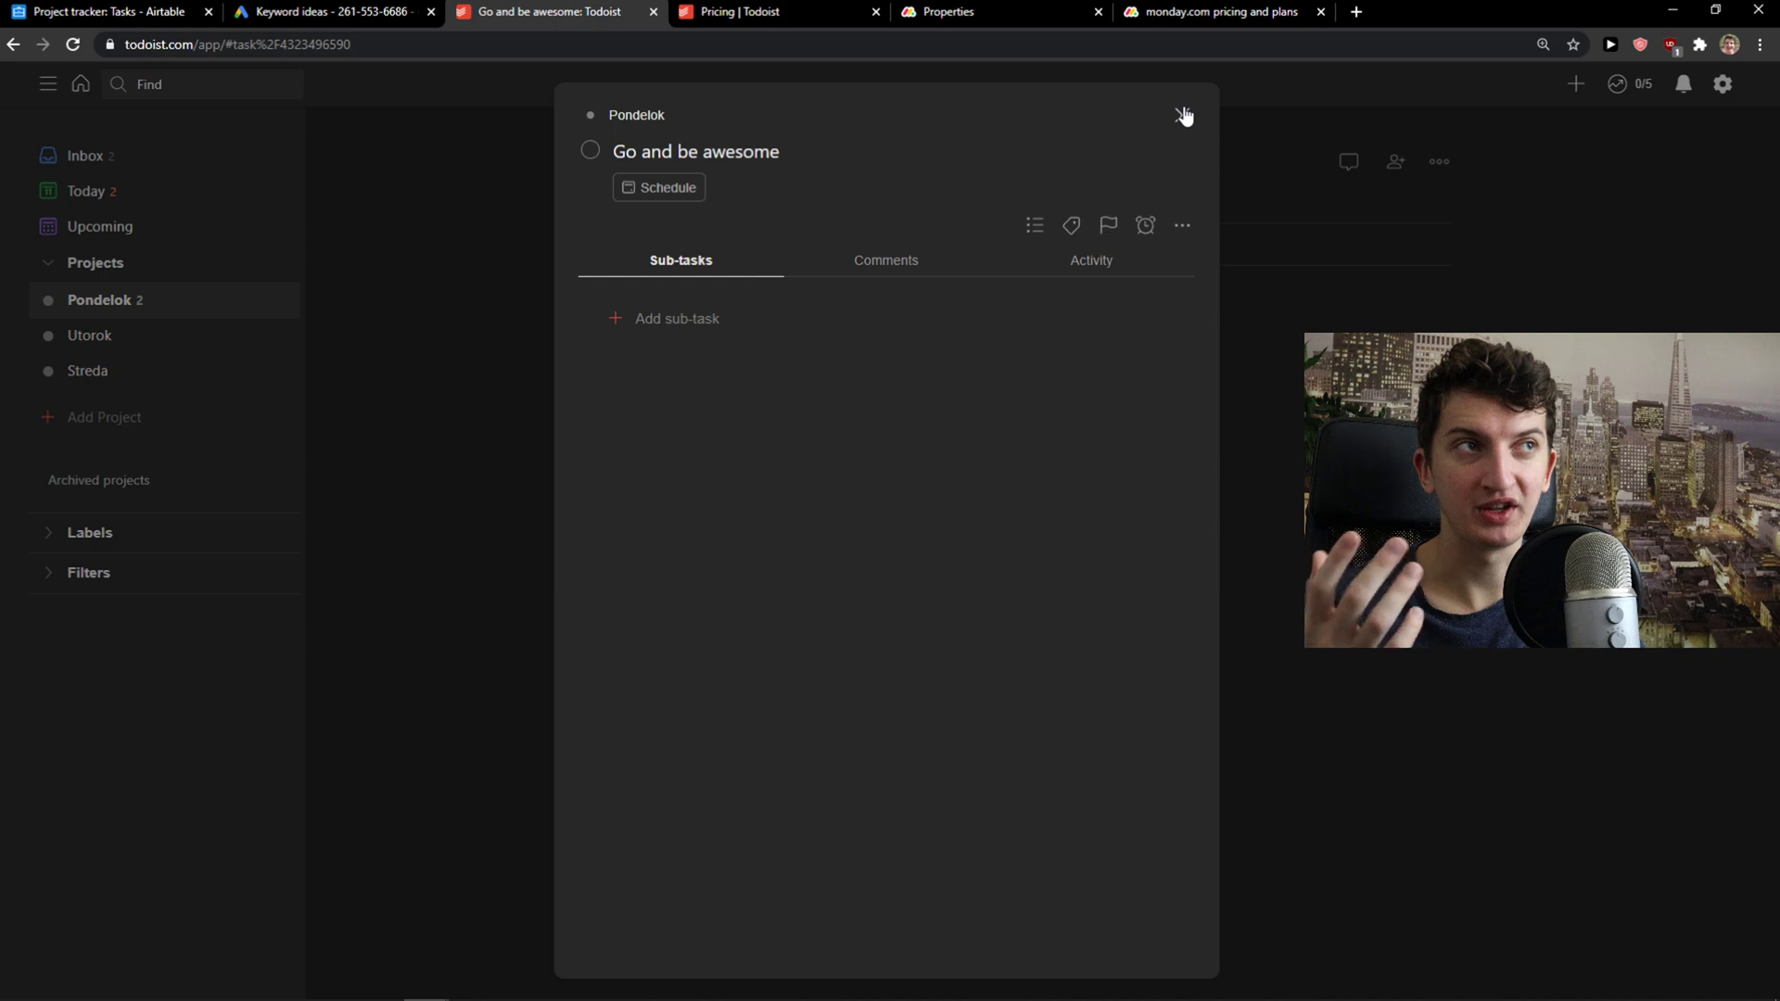
pyautogui.click(1185, 115)
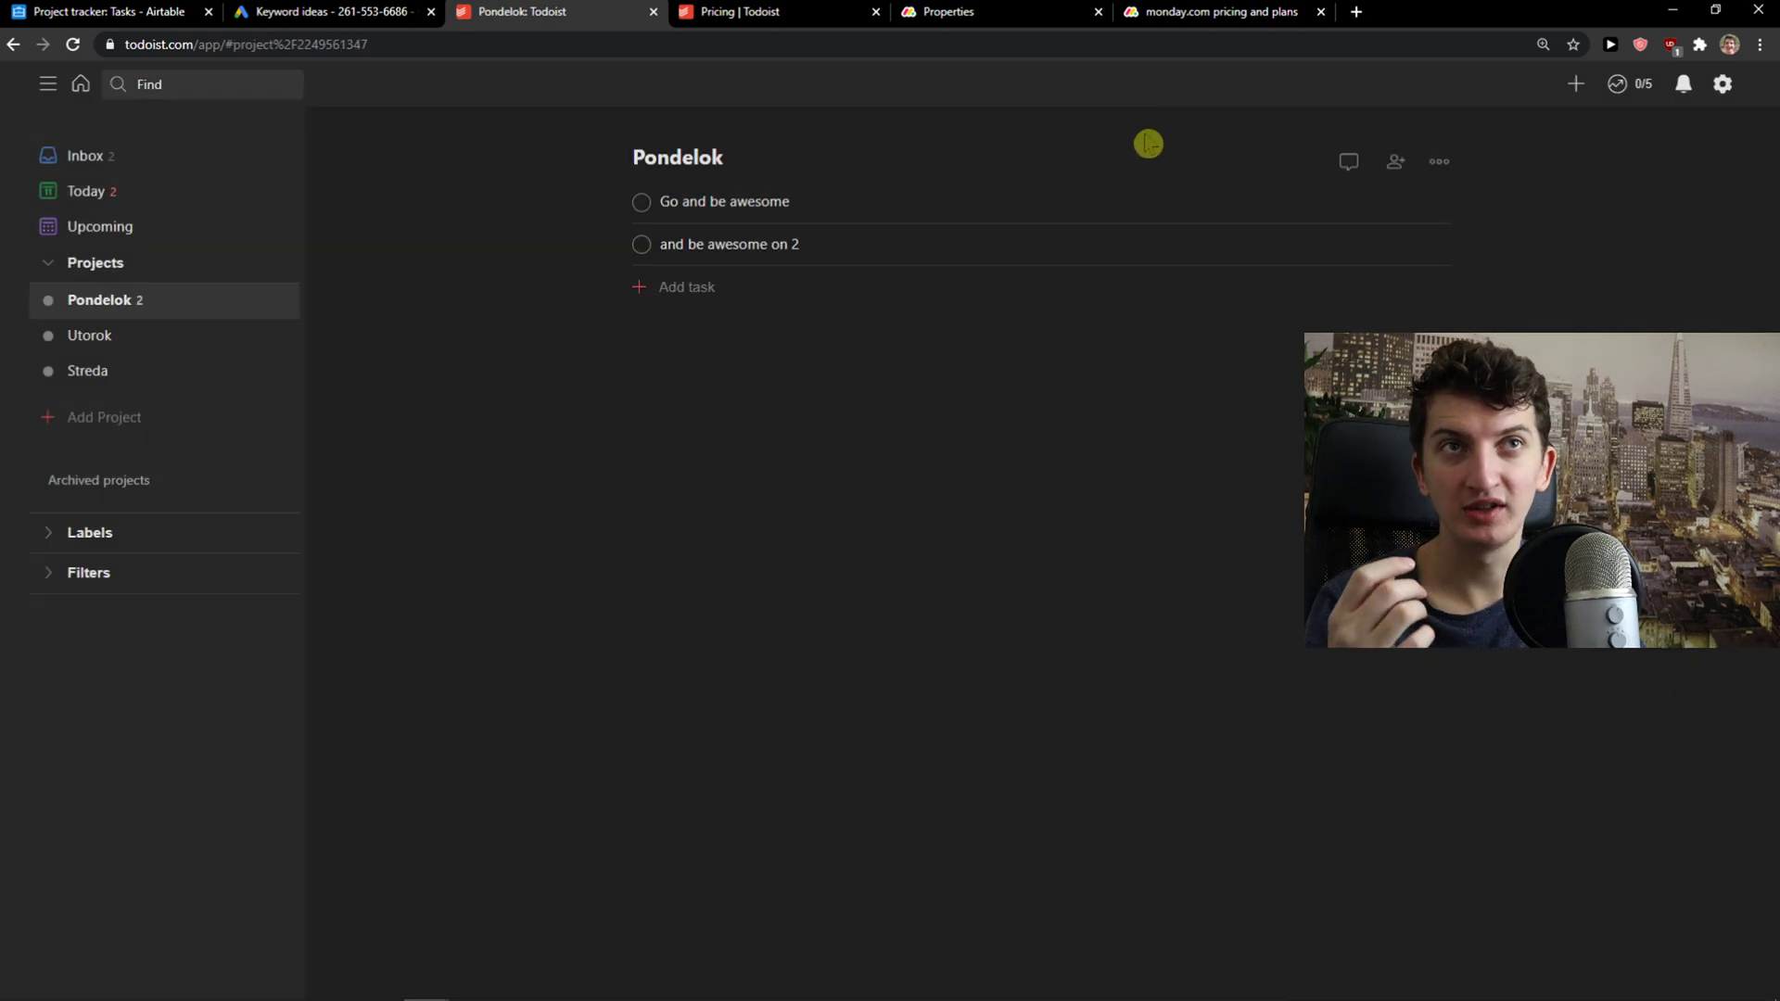
pyautogui.moveTo(1130, 145)
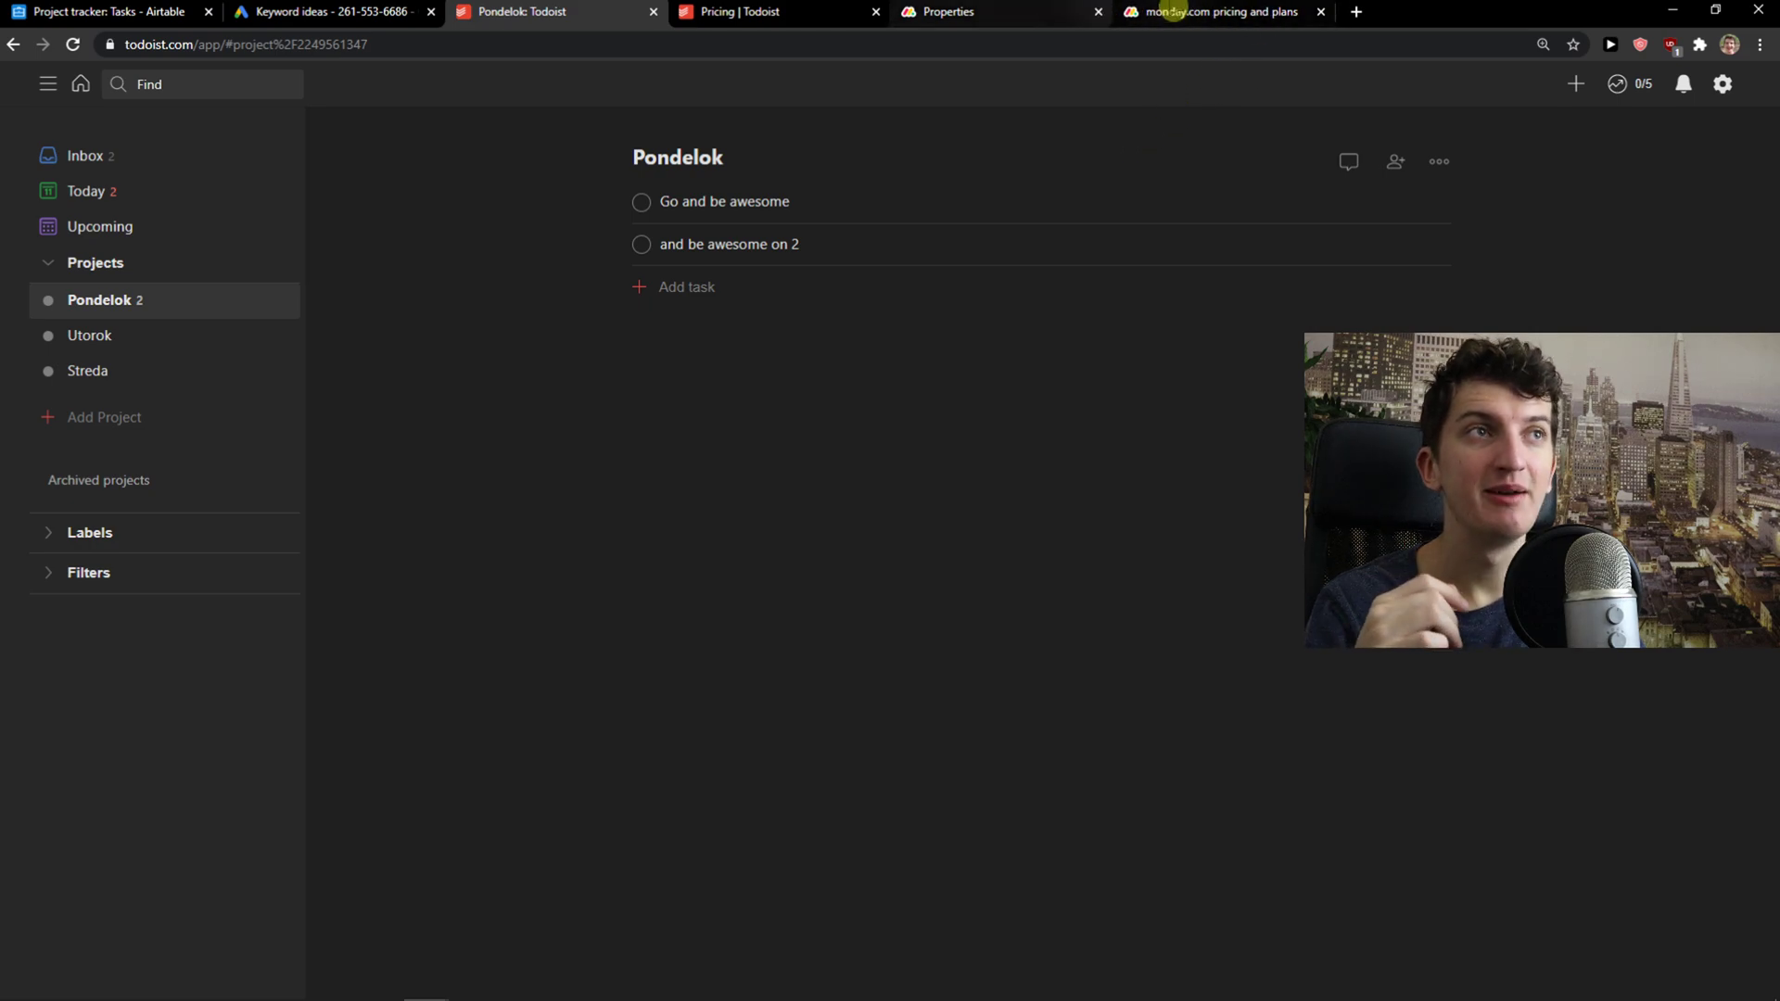
# Step: Switch back to the monday.com Properties board tab
pyautogui.click(999, 13)
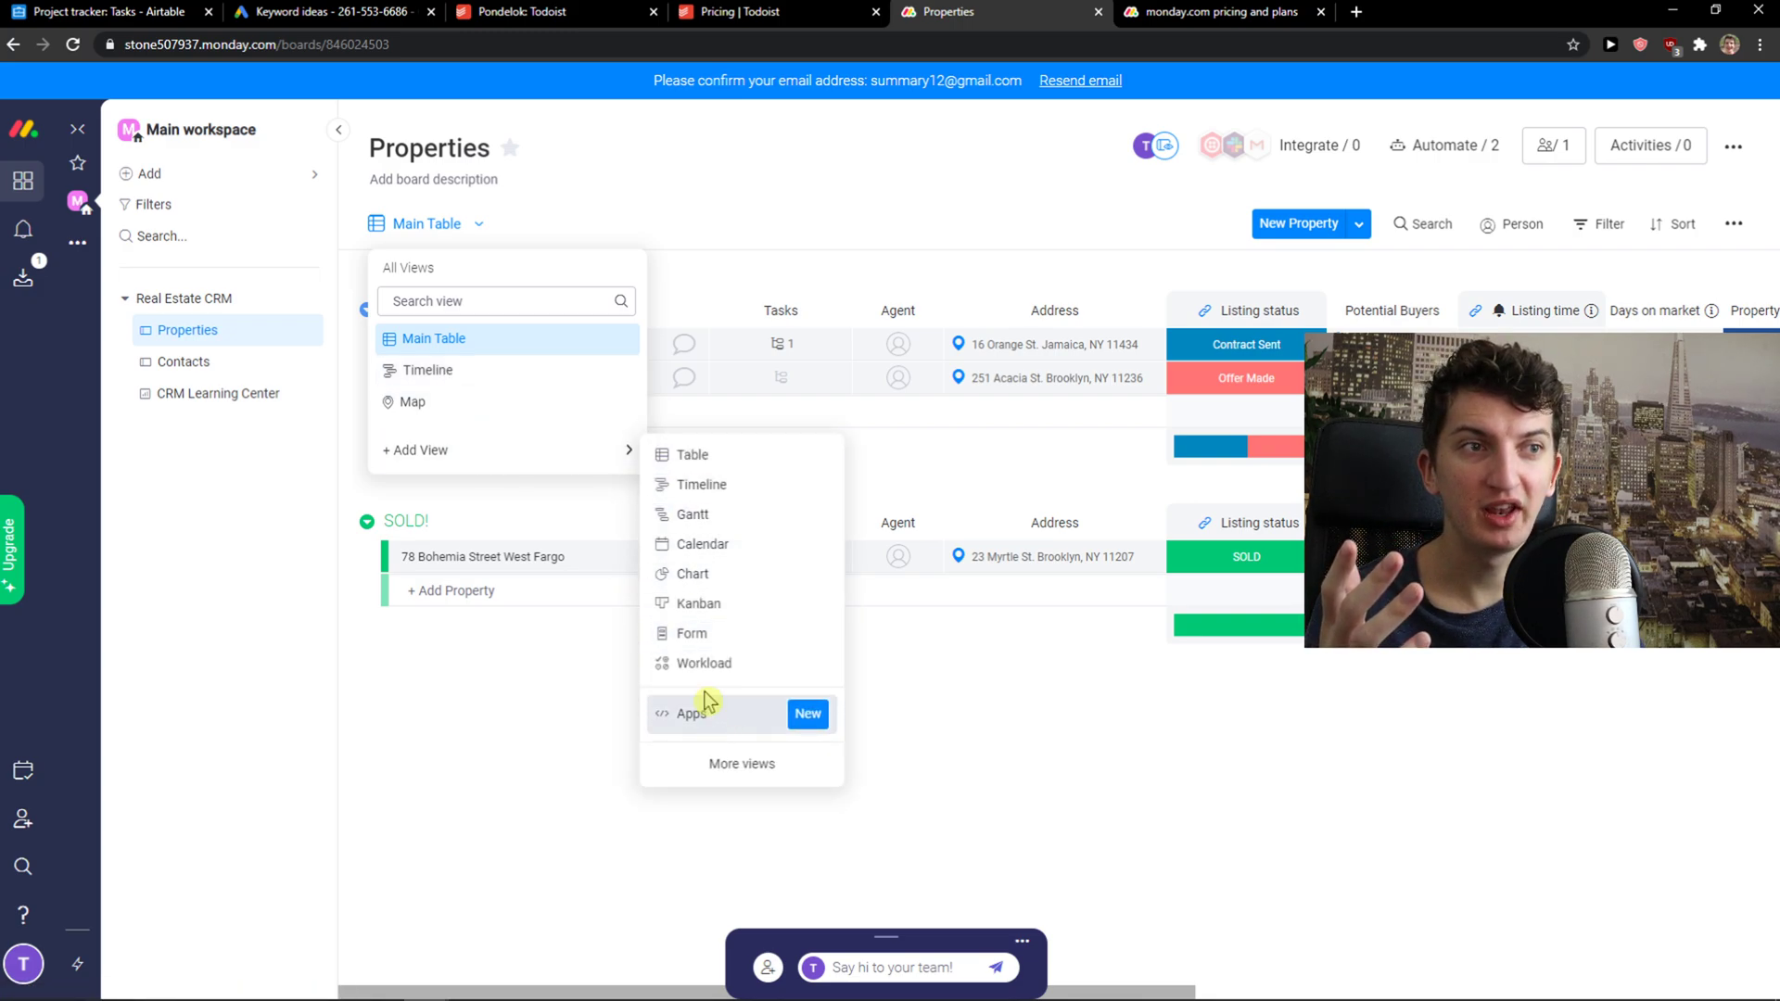
pyautogui.moveTo(736, 725)
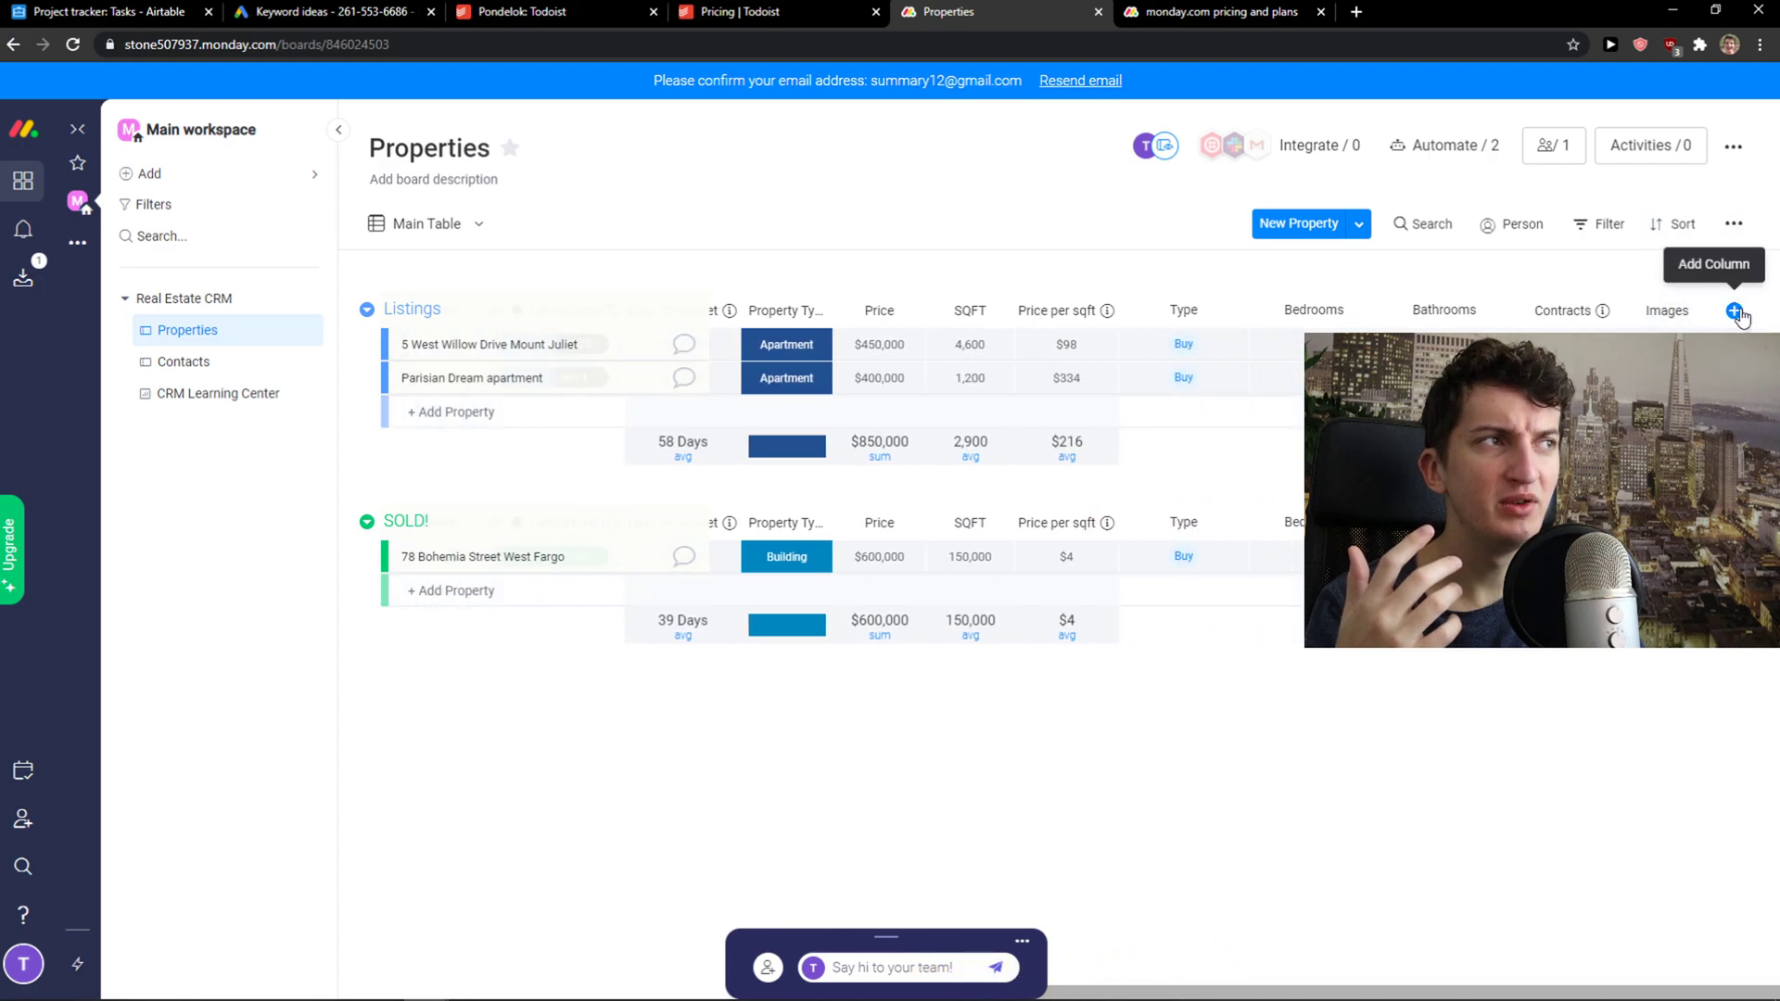
# Step: Browse the full Column Center catalogue from the add-column menu and close it without adding anything
pyautogui.click(1735, 310)
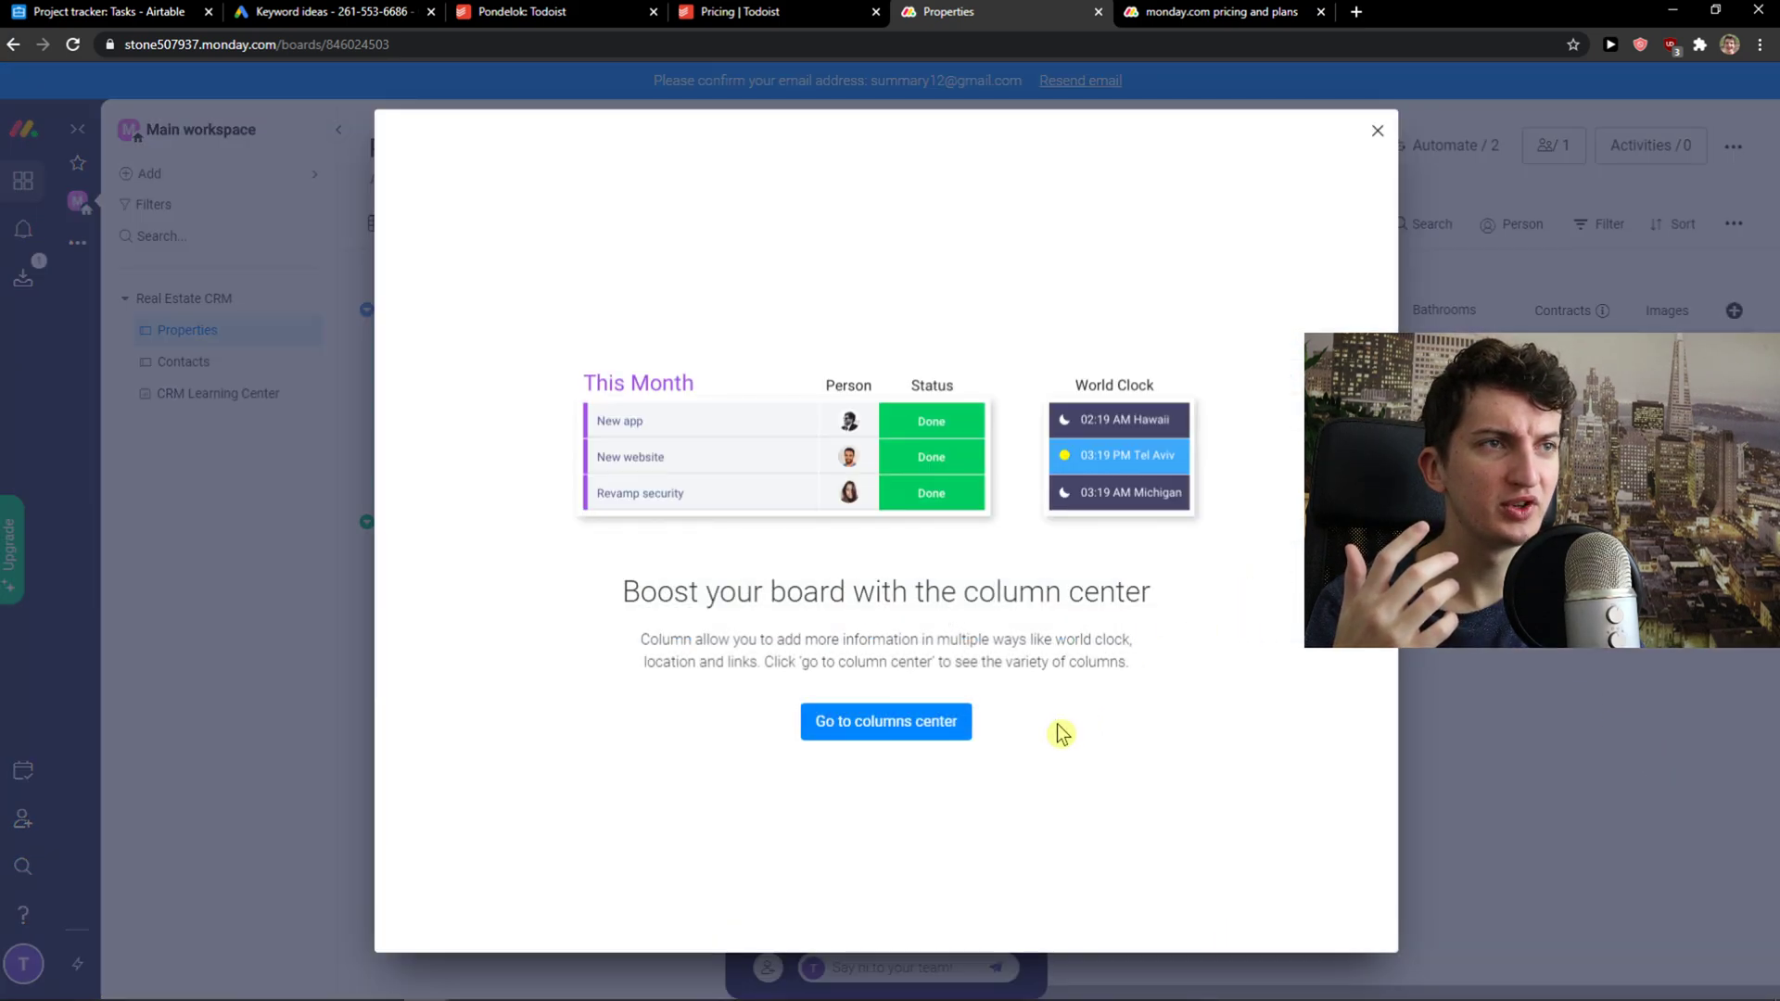
pyautogui.click(886, 721)
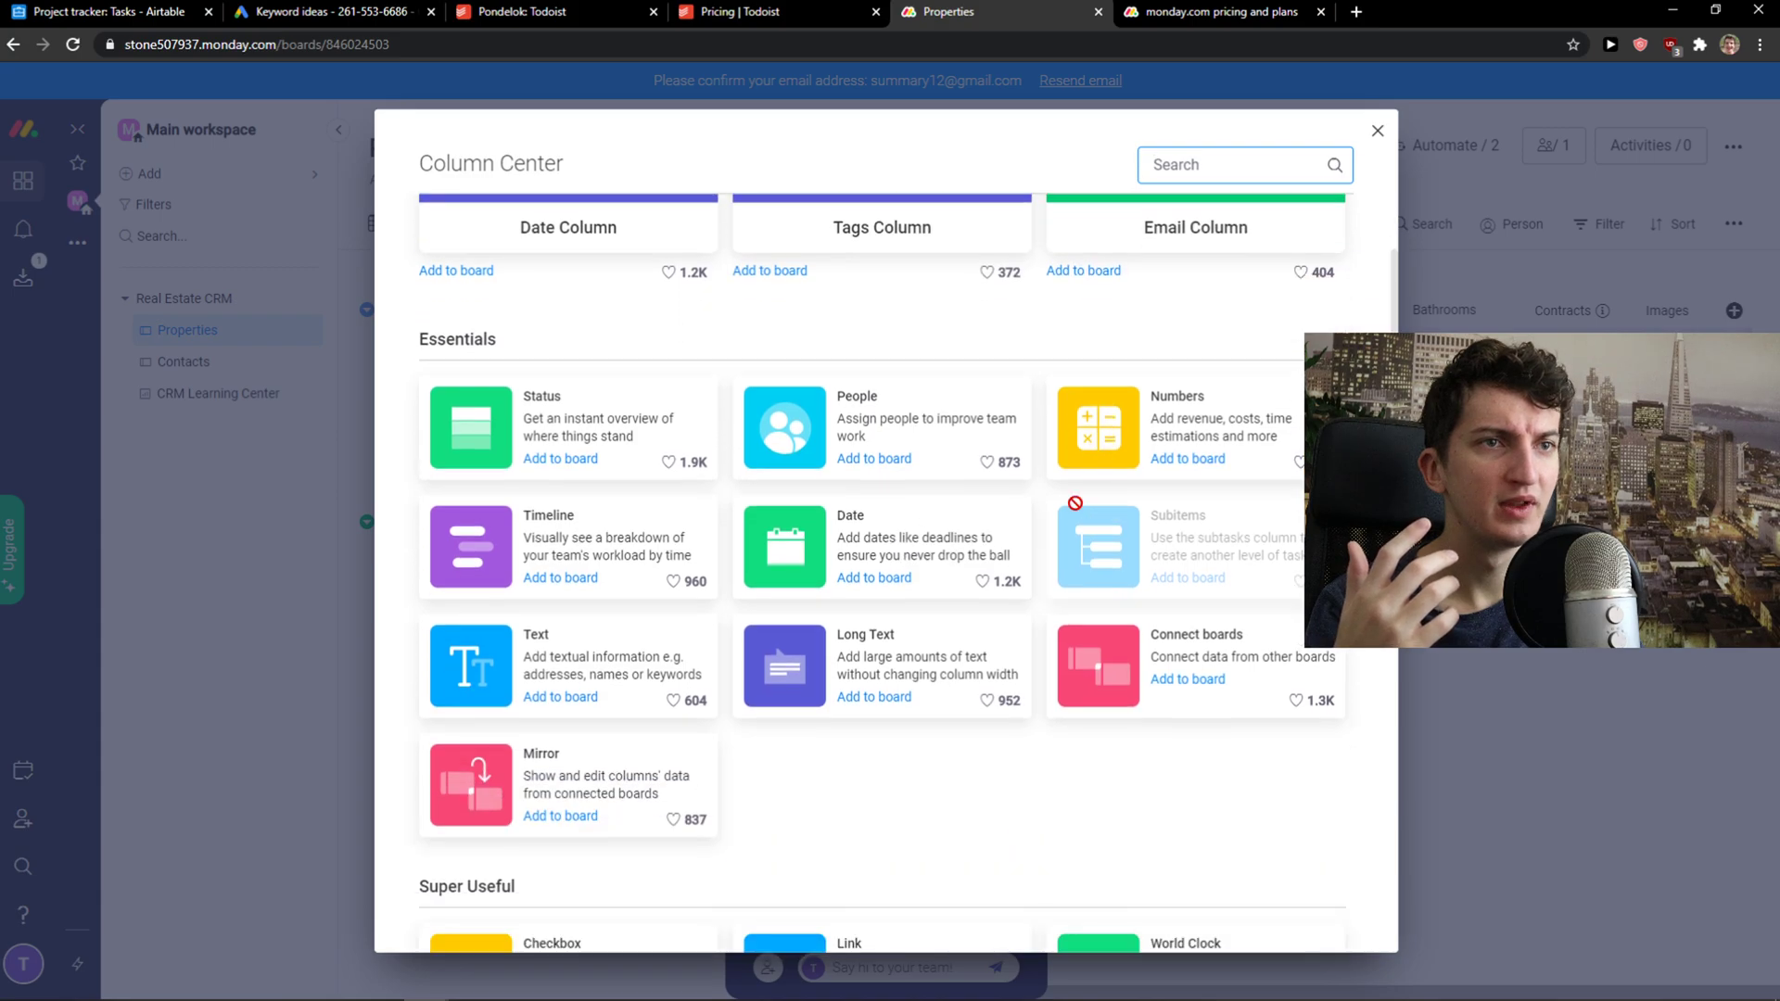
pyautogui.scroll(-3)
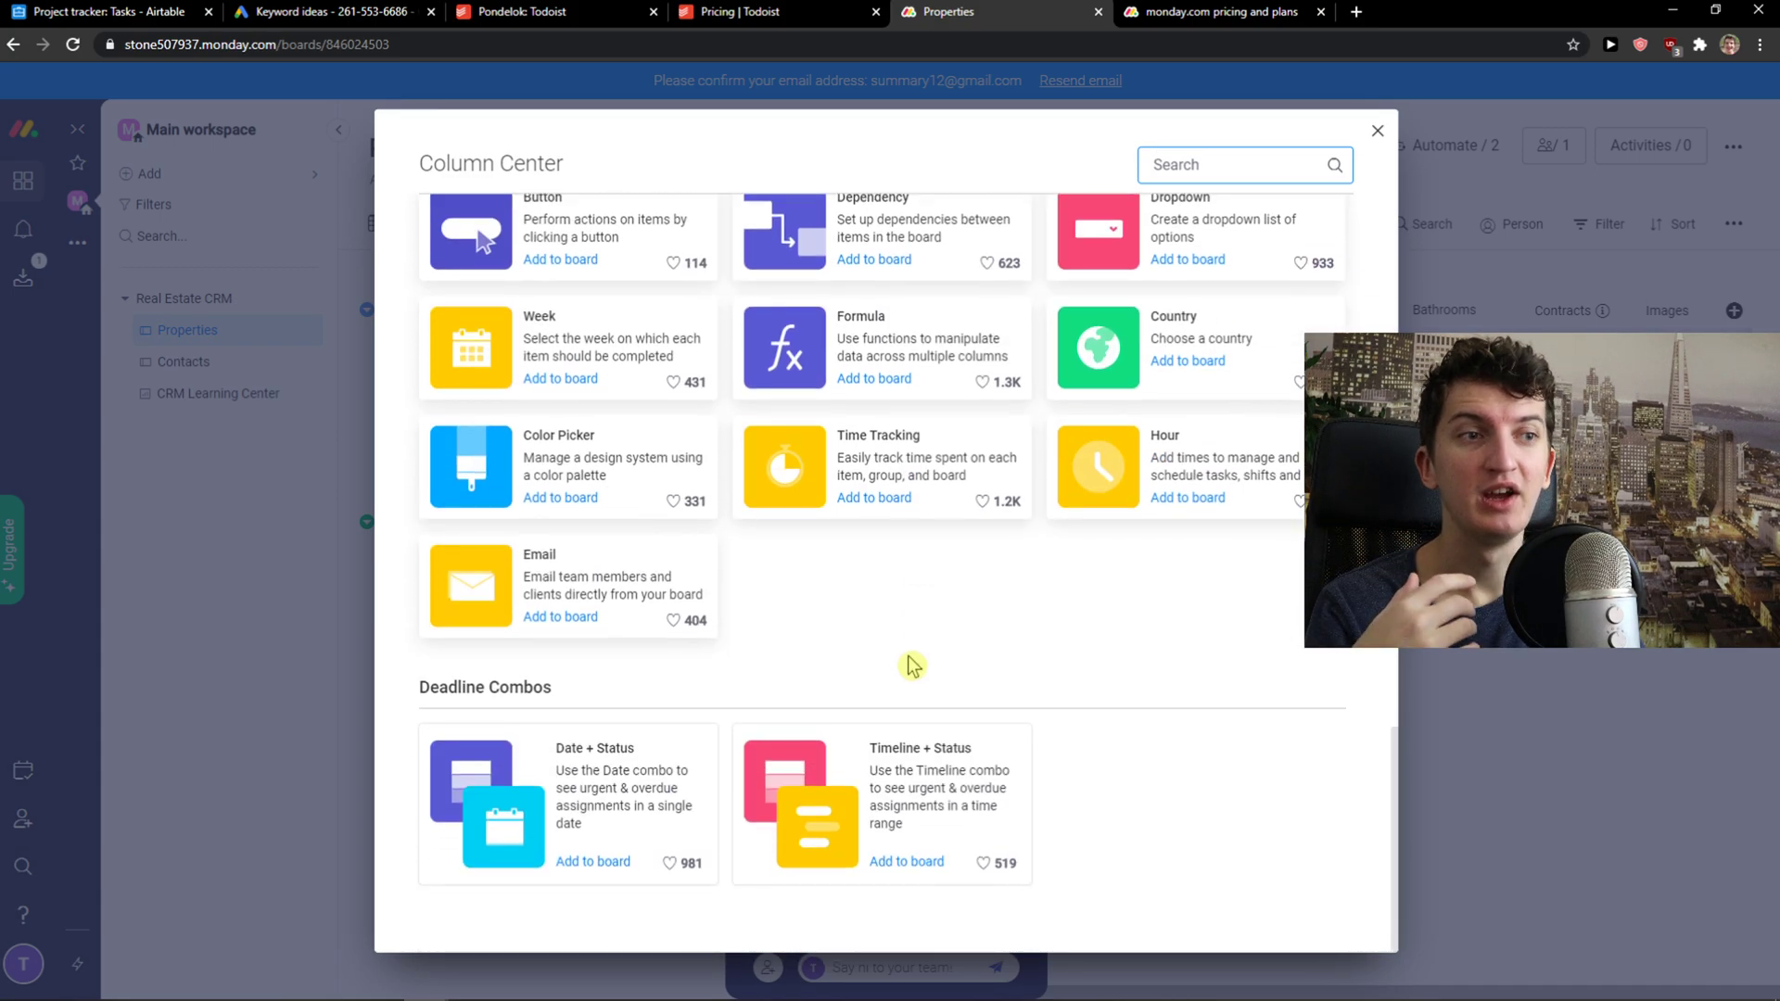
pyautogui.scroll(3)
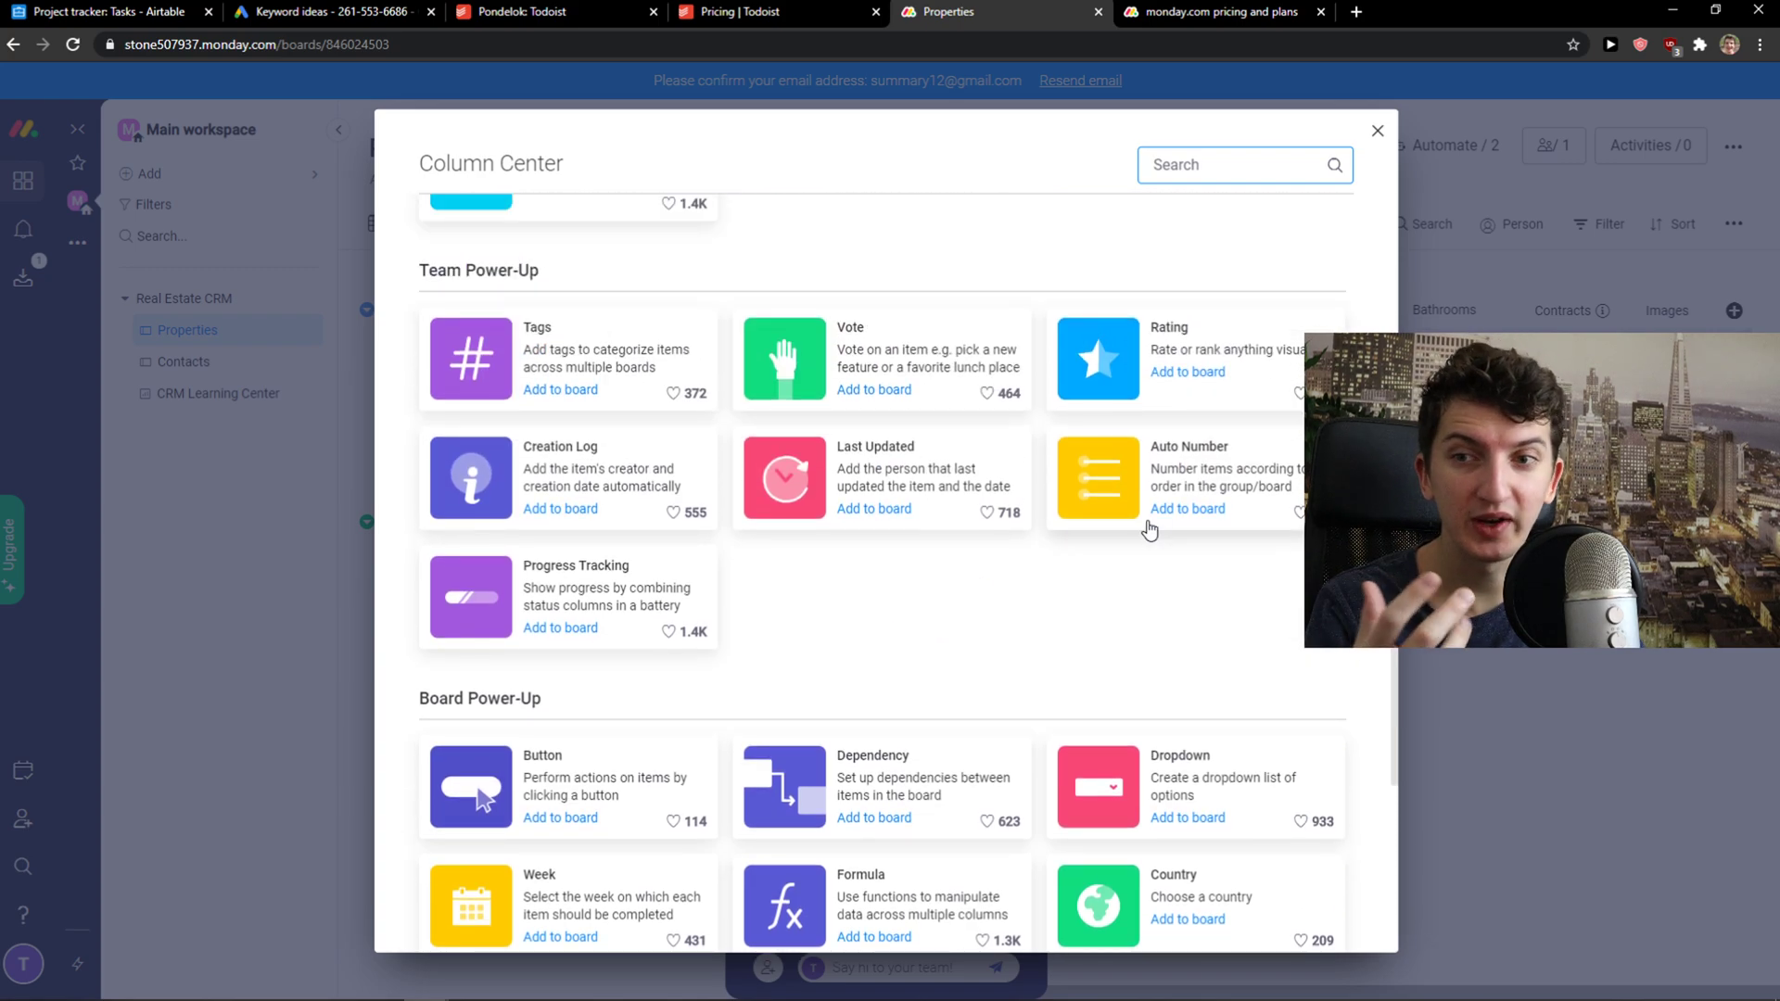
pyautogui.click(1377, 129)
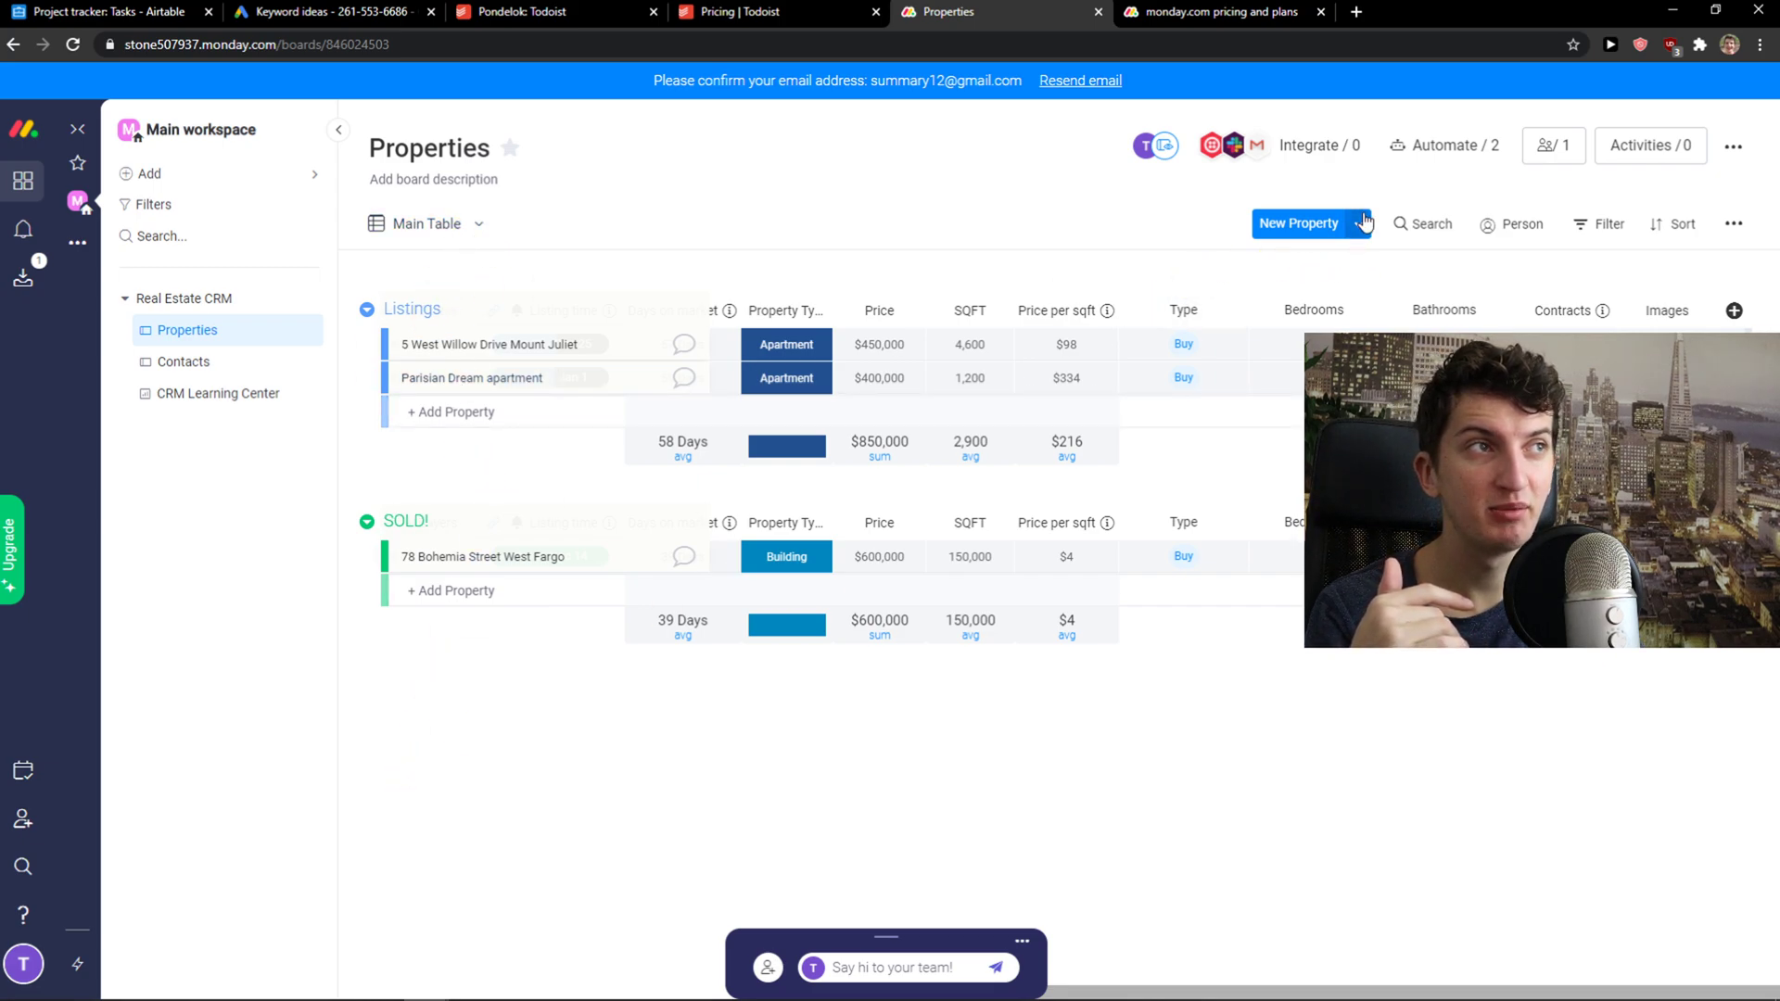
# Step: Add a blank New Property item to Listings and a Time Tracking column to the board
pyautogui.click(1300, 223)
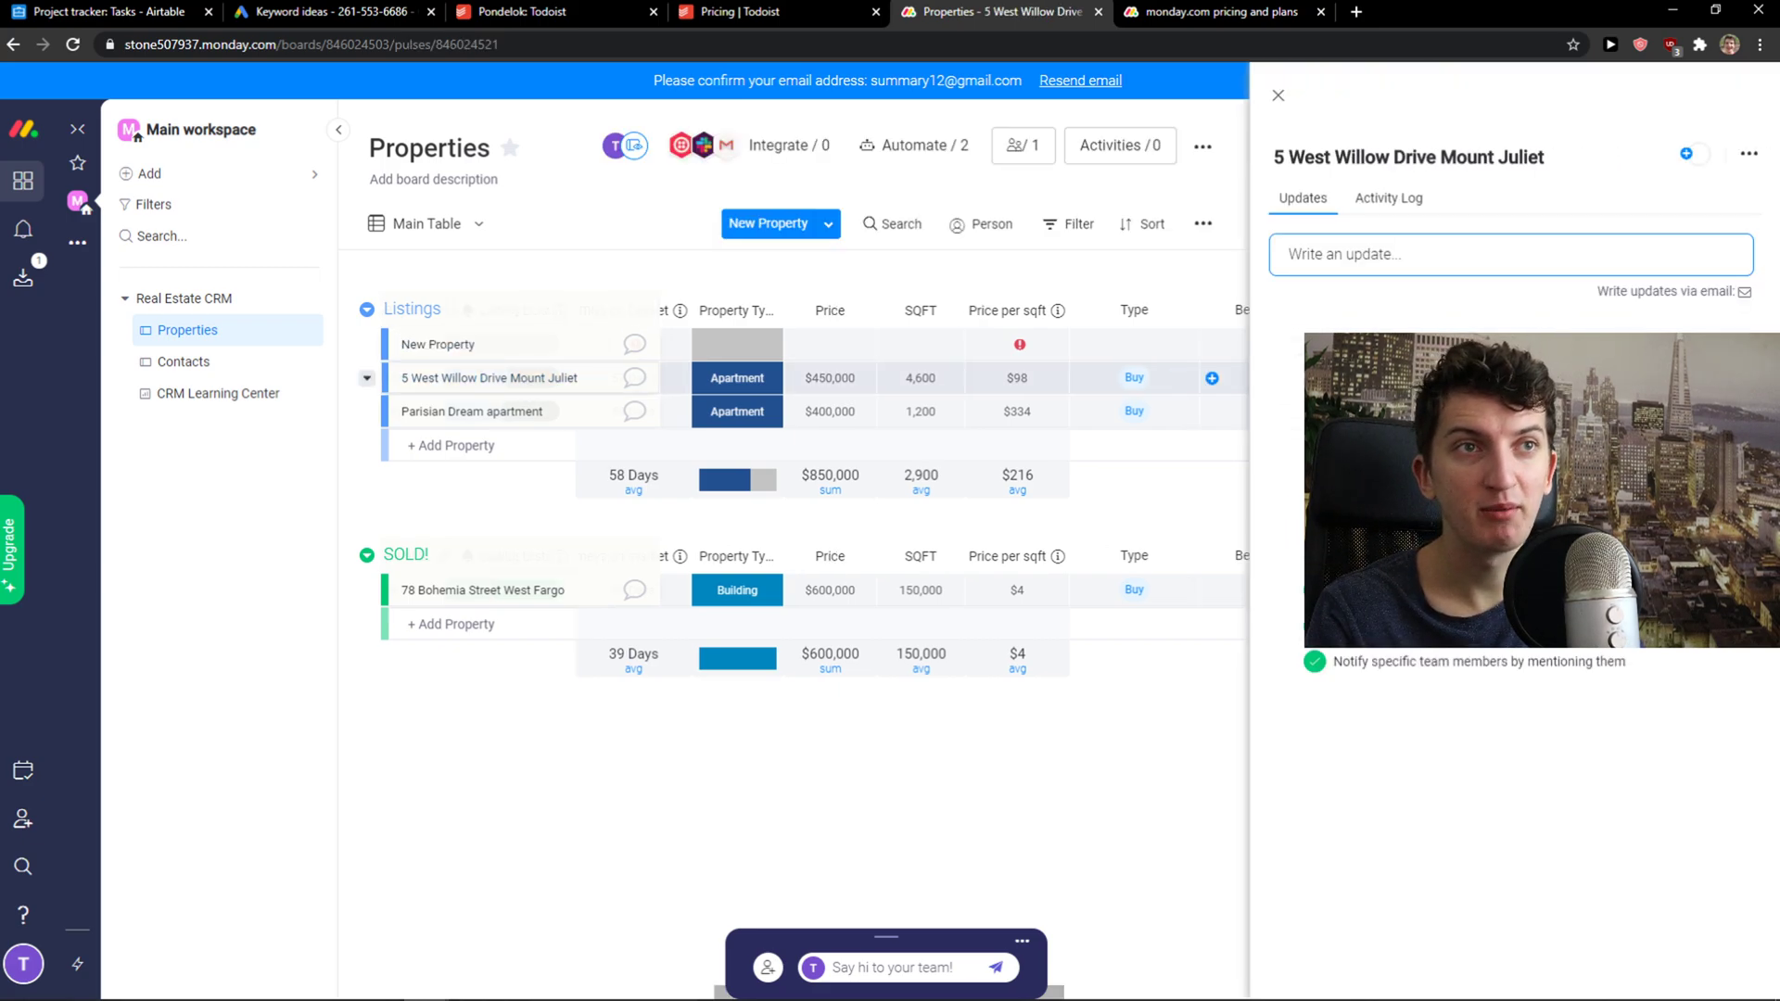
pyautogui.click(1277, 95)
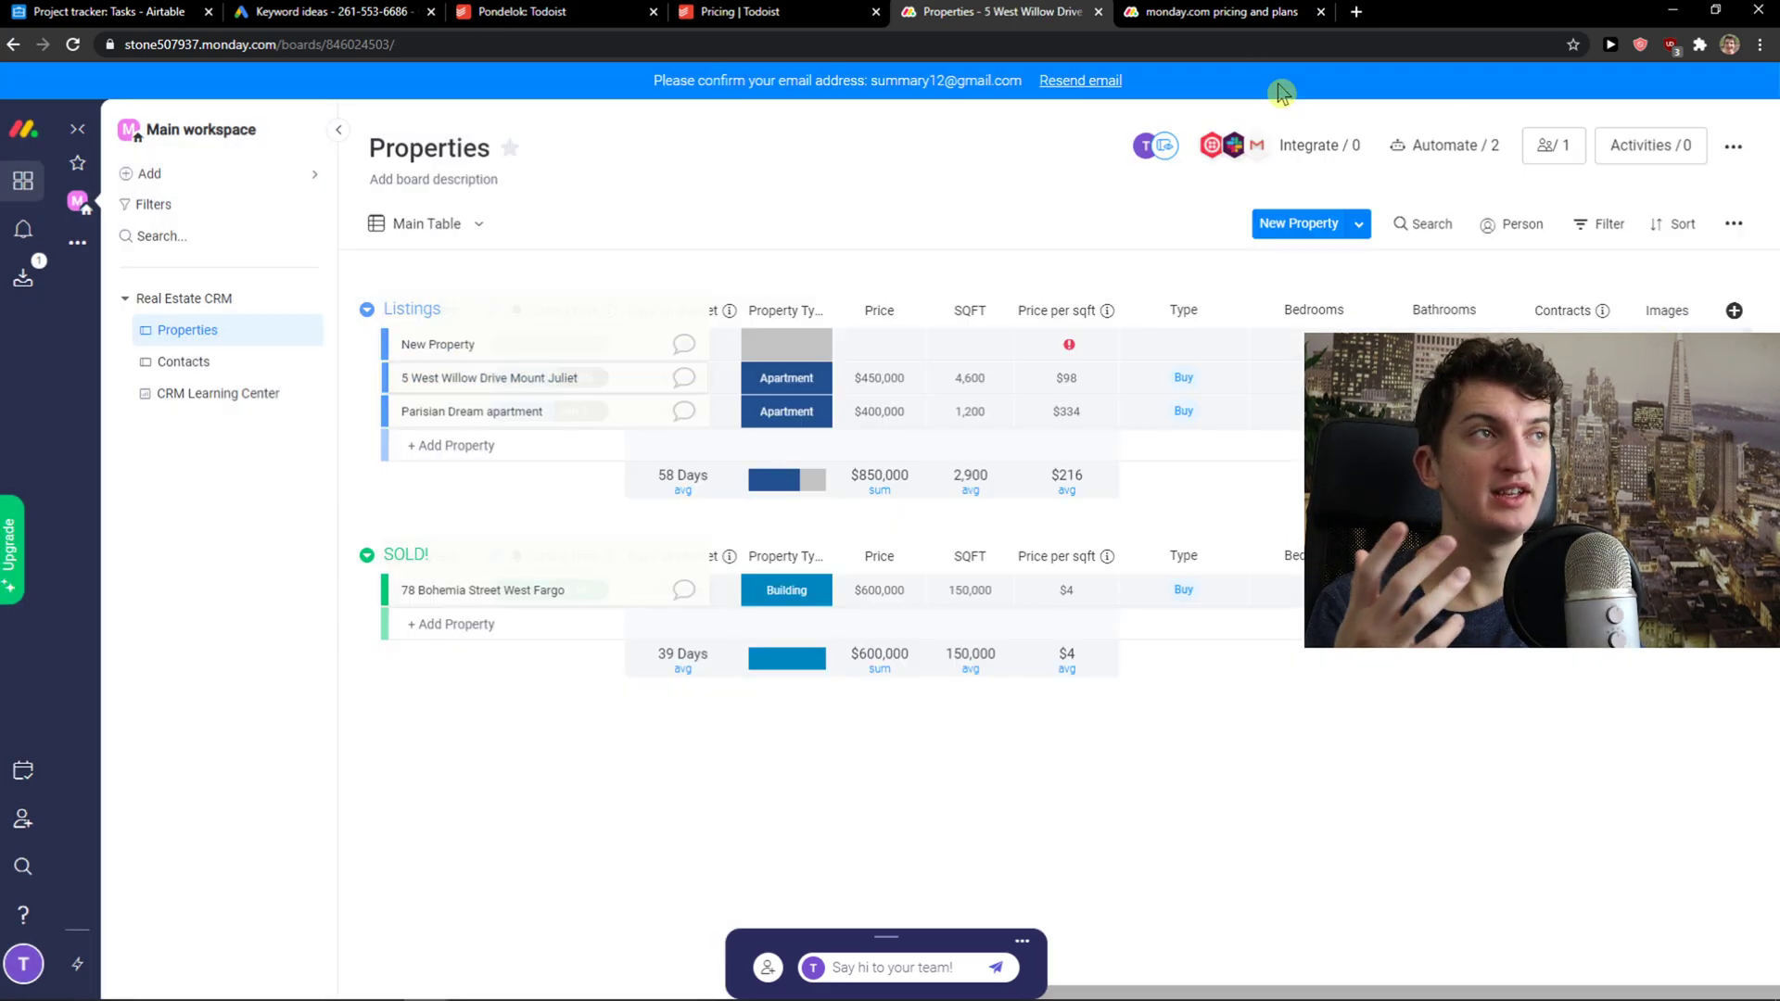
pyautogui.click(1733, 310)
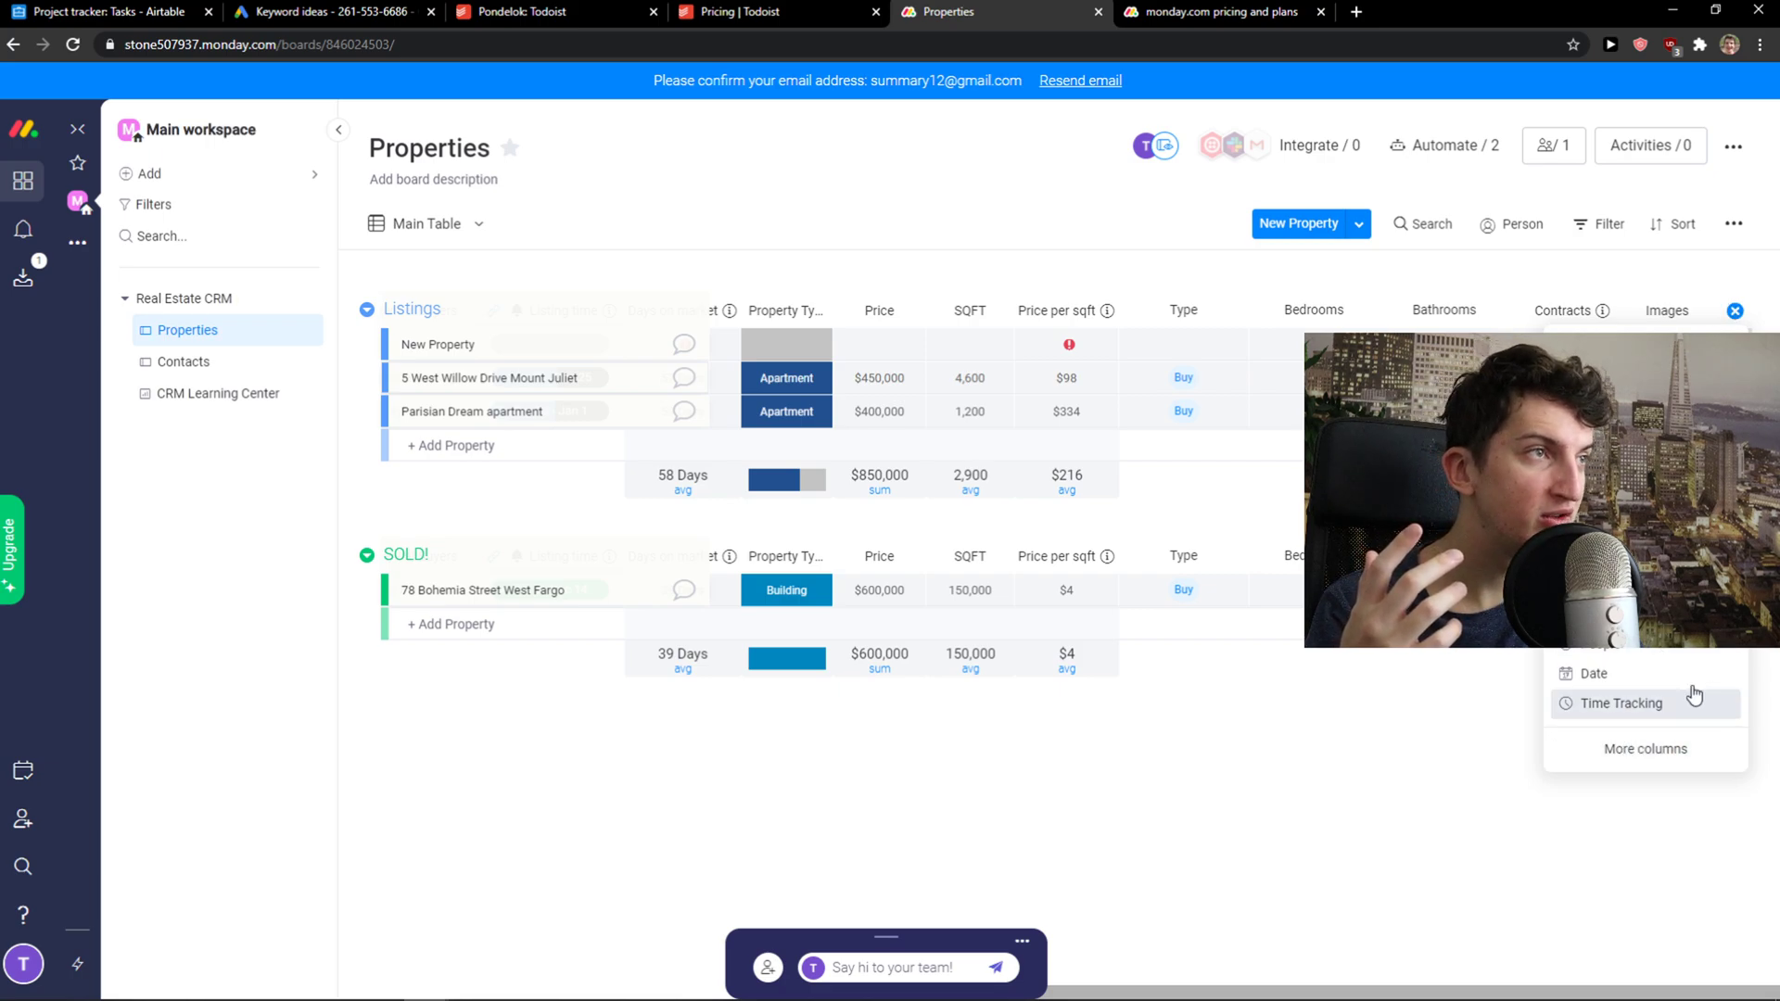
pyautogui.click(1620, 705)
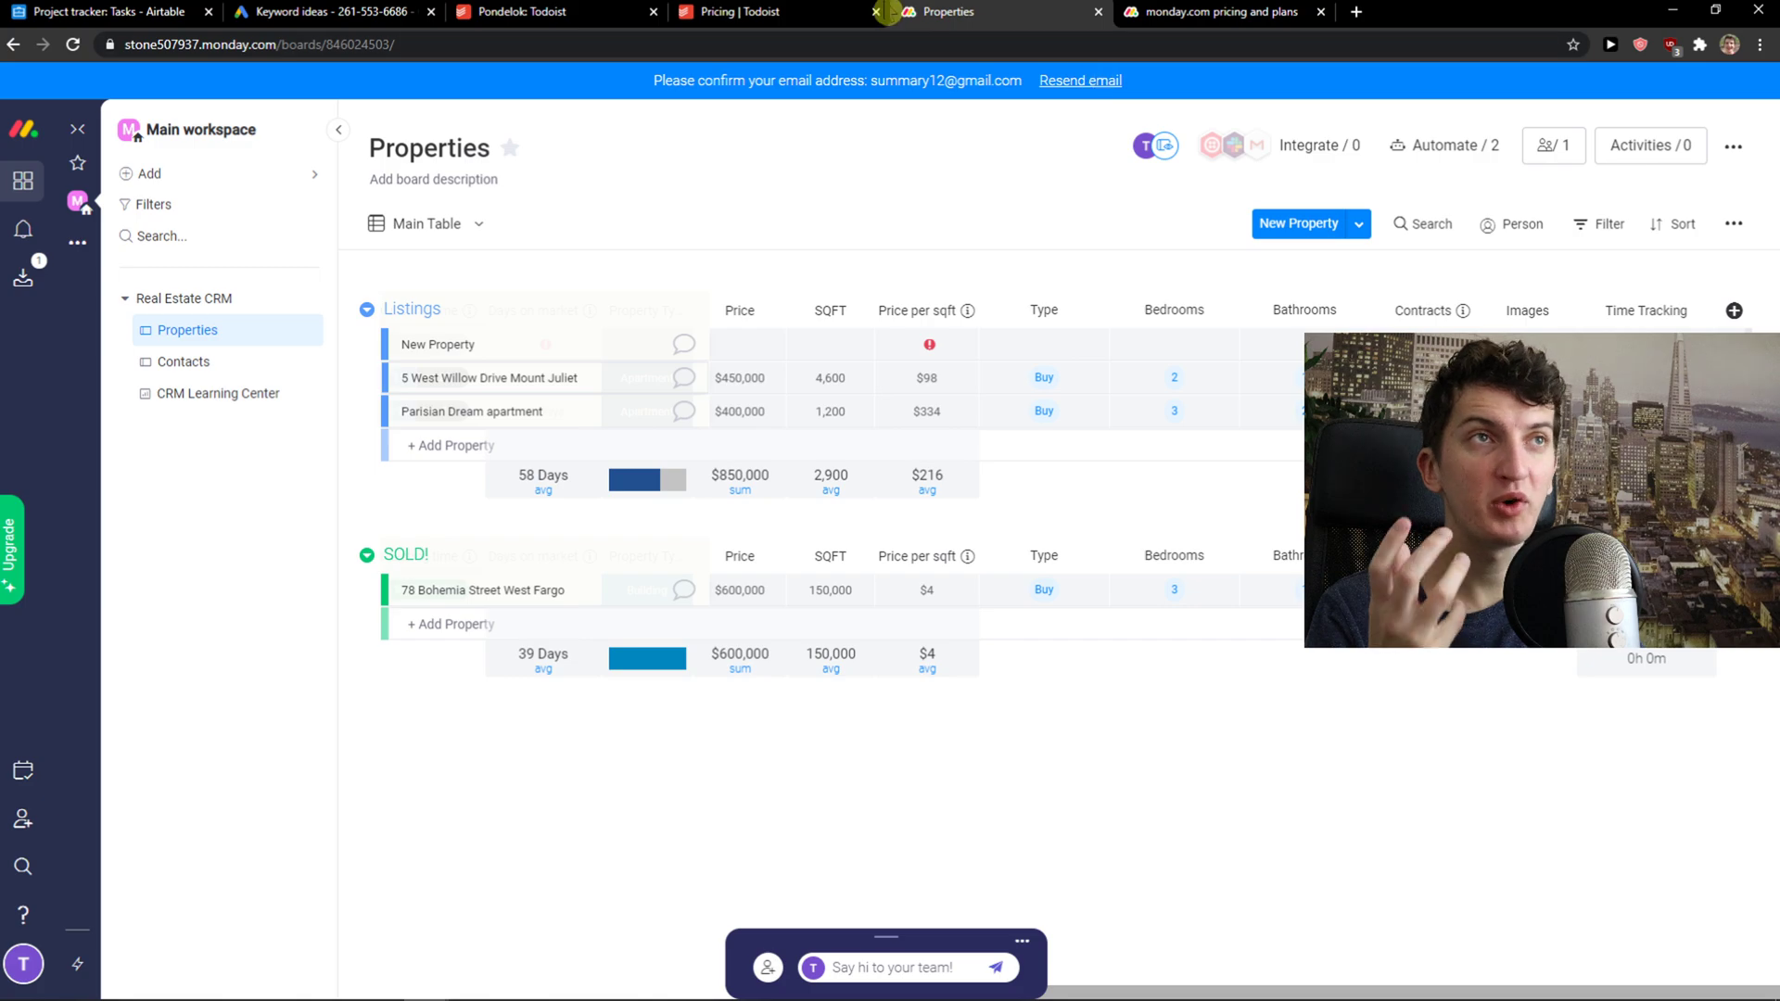
# Step: Switch to the monday.com pricing and plans tab showing the 5-seat plans
pyautogui.click(1220, 13)
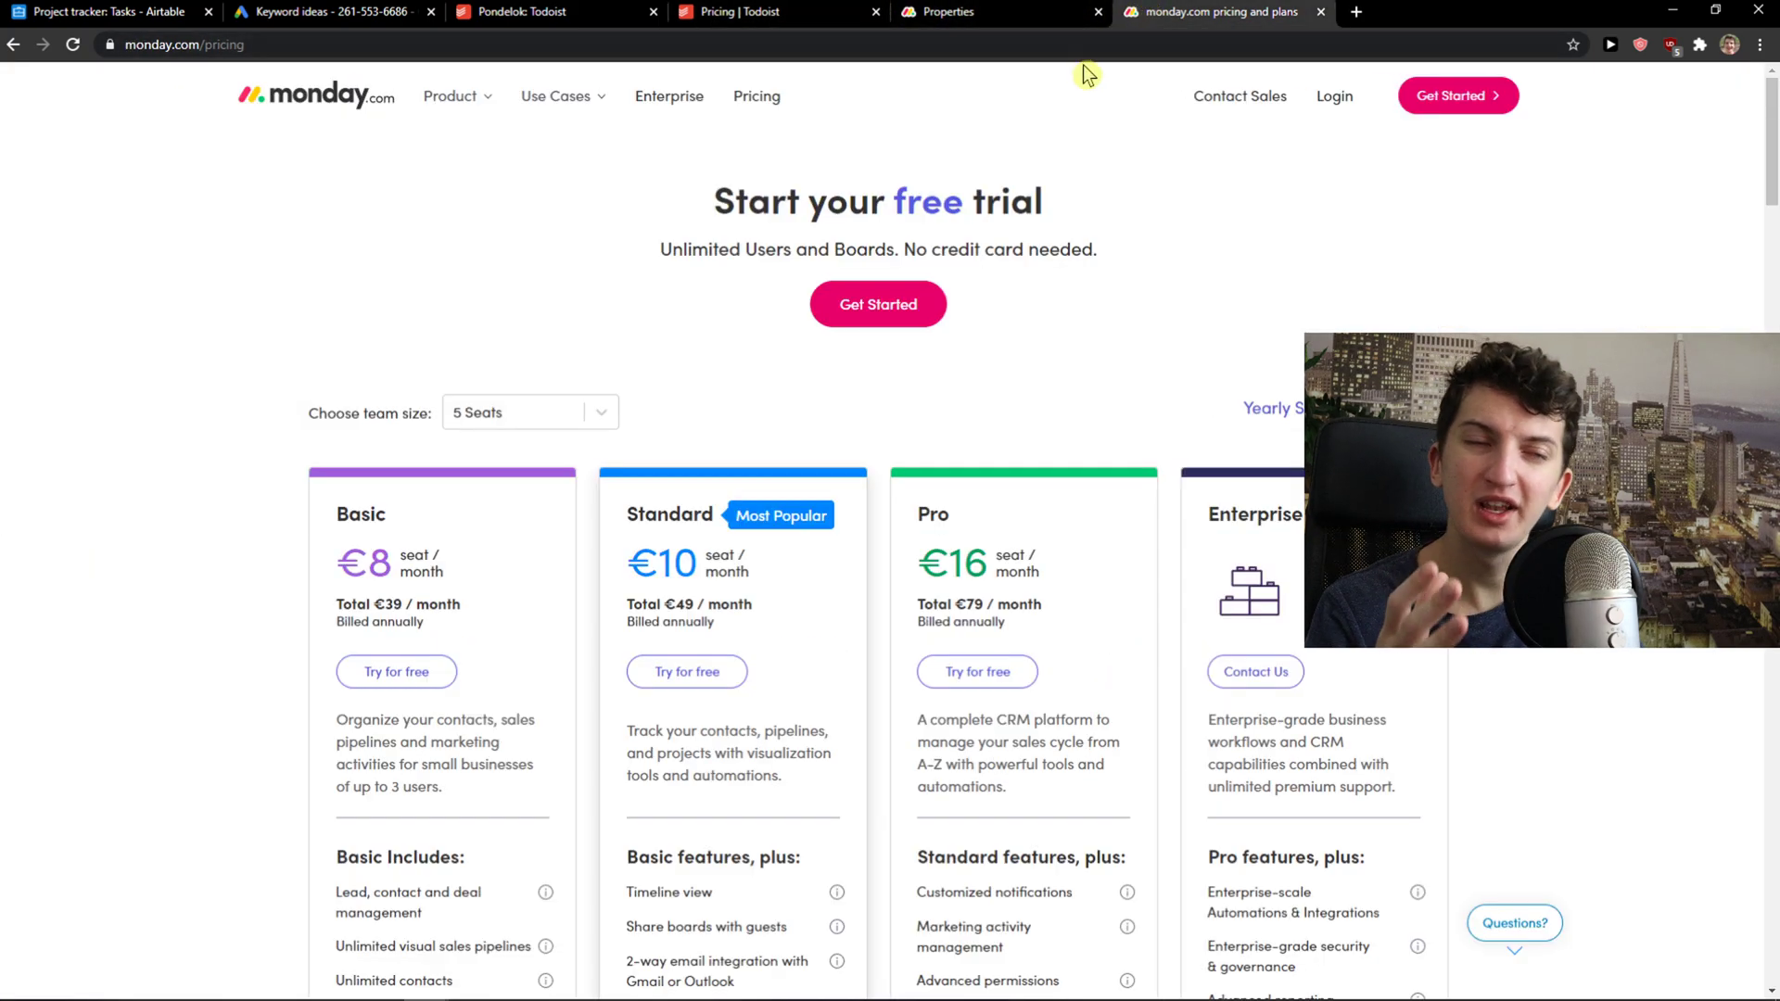
pyautogui.moveTo(1046, 115)
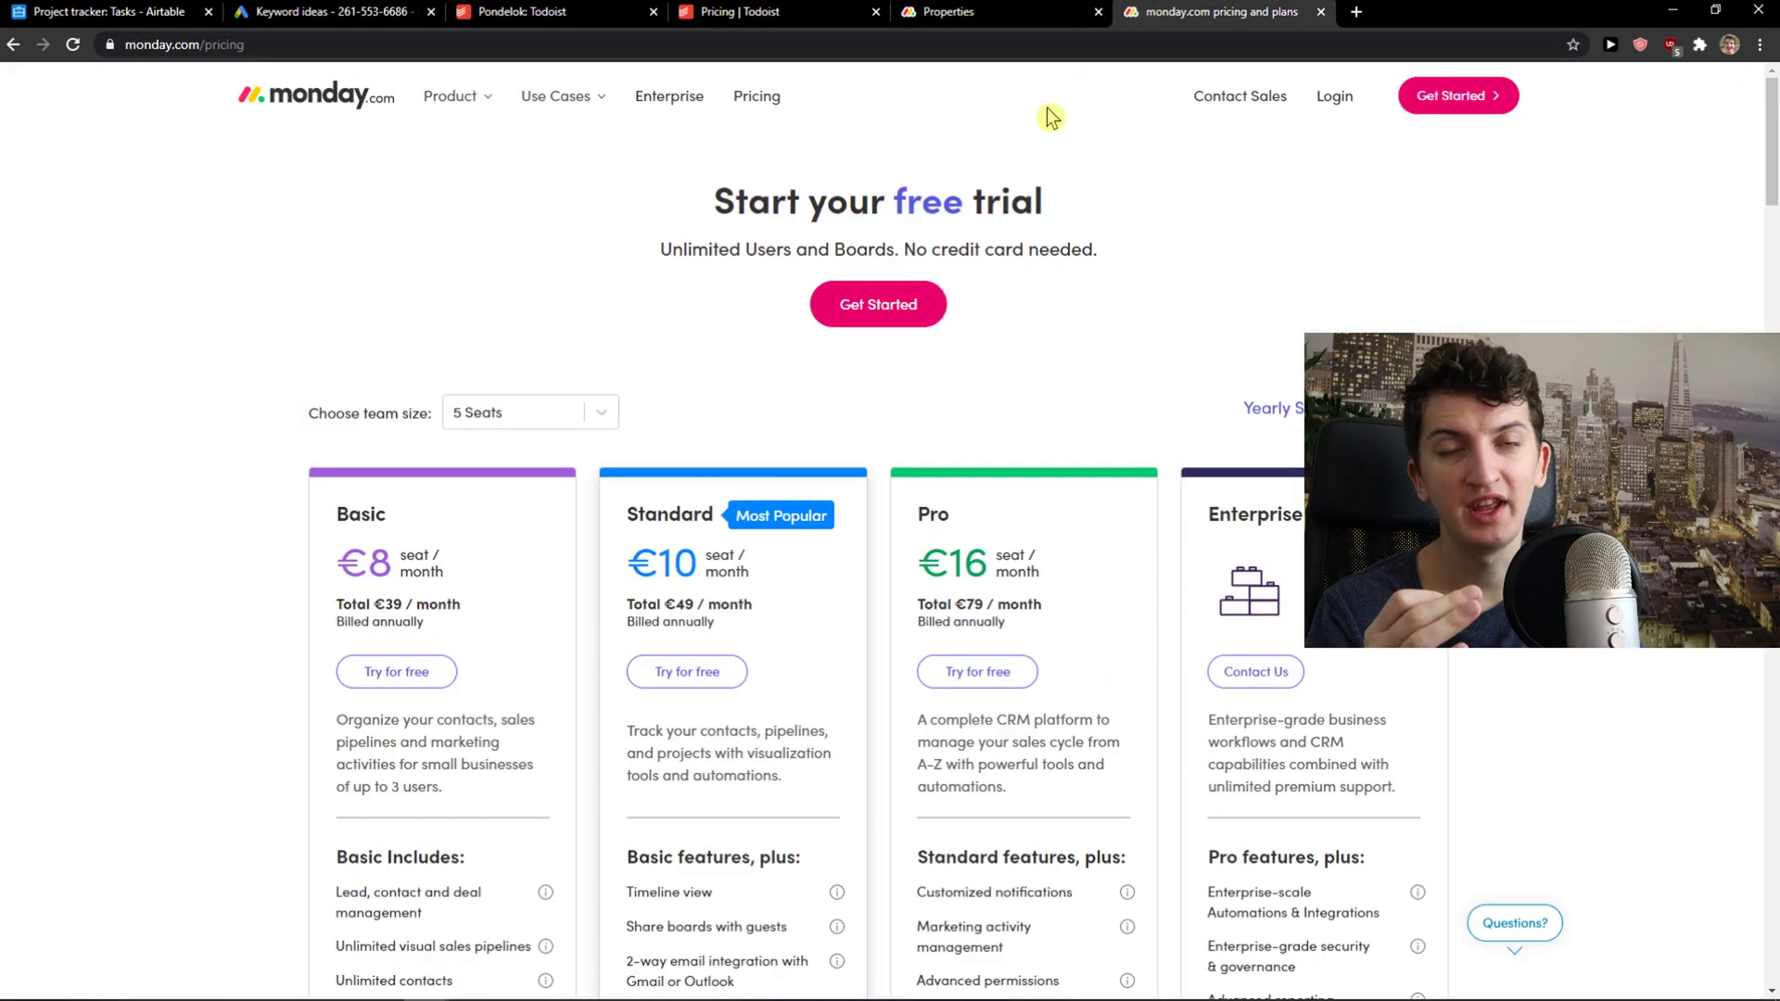
pyautogui.moveTo(1040, 130)
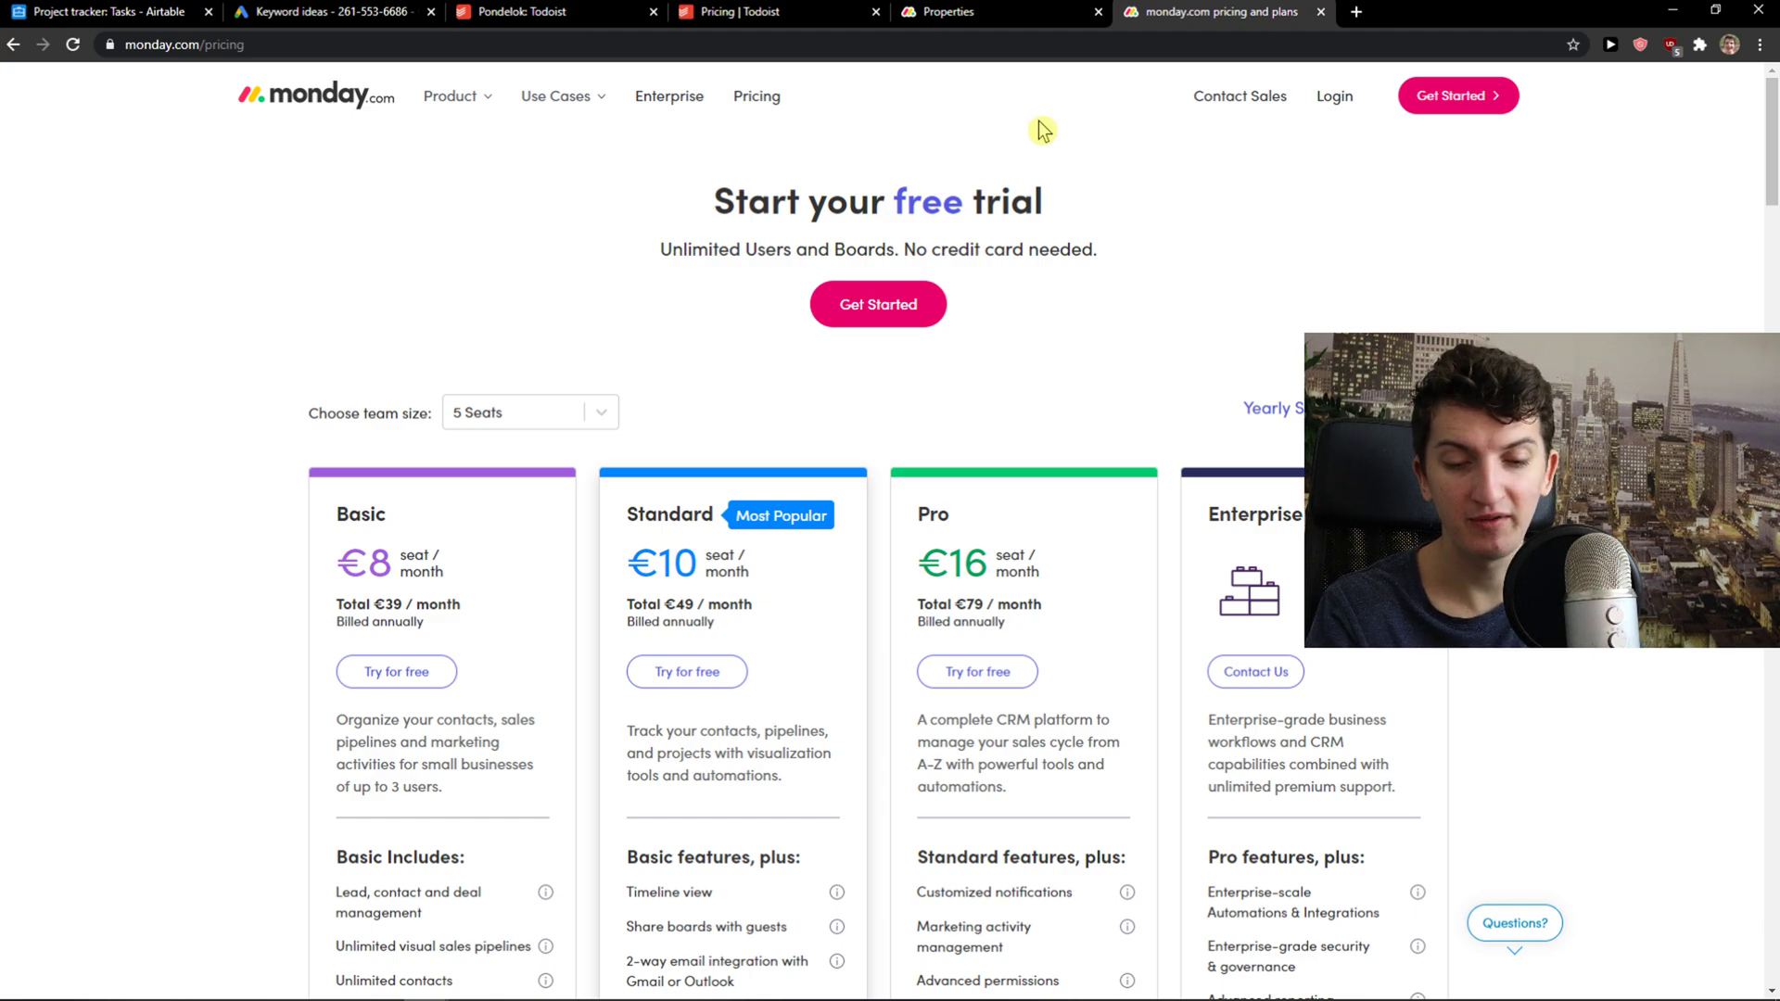
pyautogui.moveTo(749, 13)
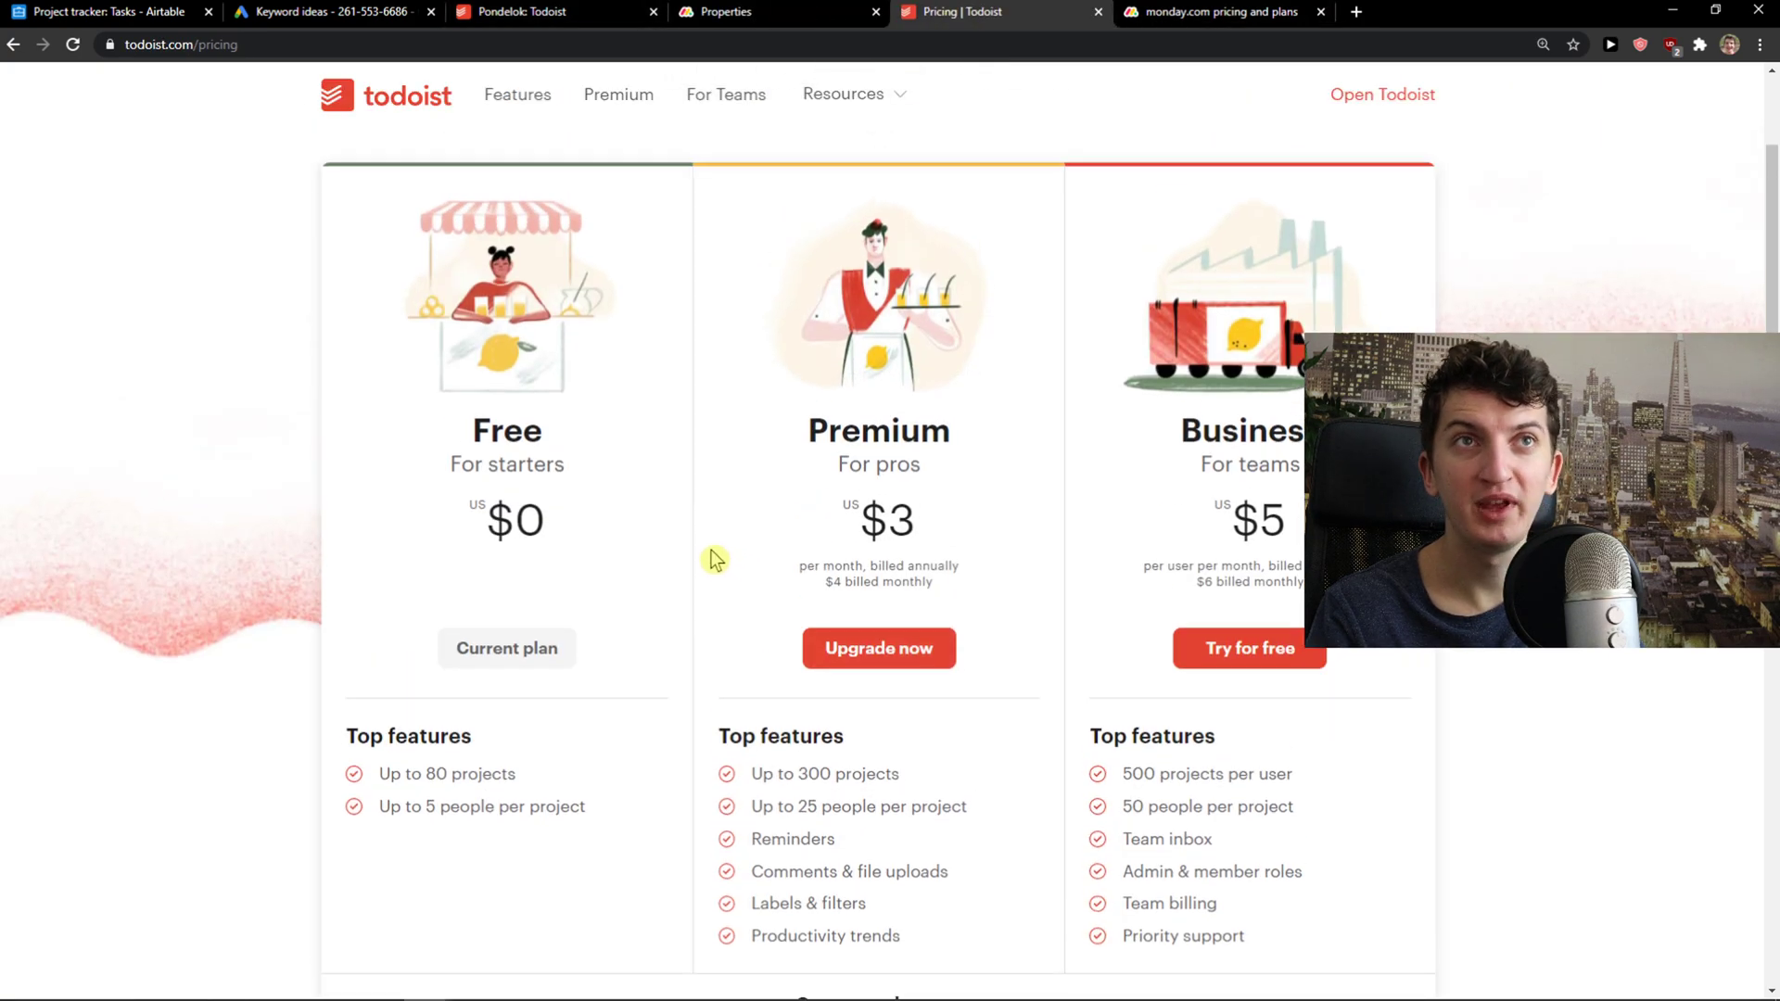
pyautogui.moveTo(435, 712)
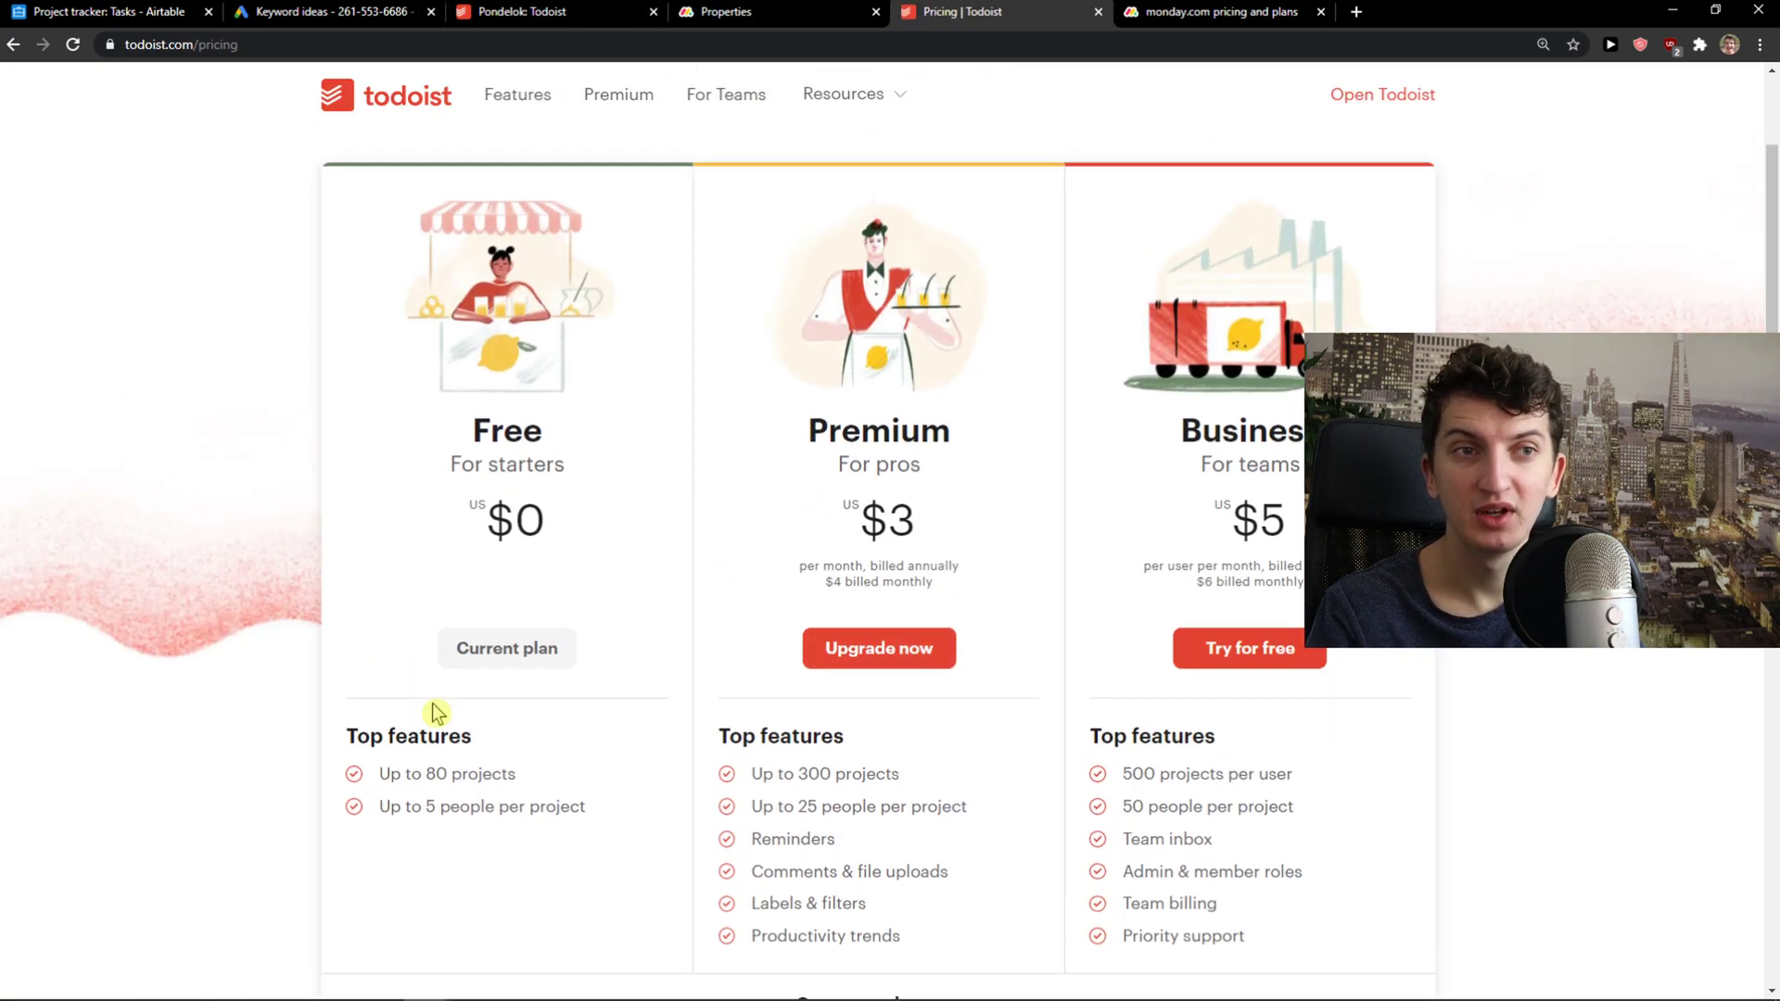
# Step: Scroll through Todoist's Free, Premium and Business plan cards
pyautogui.scroll(-3)
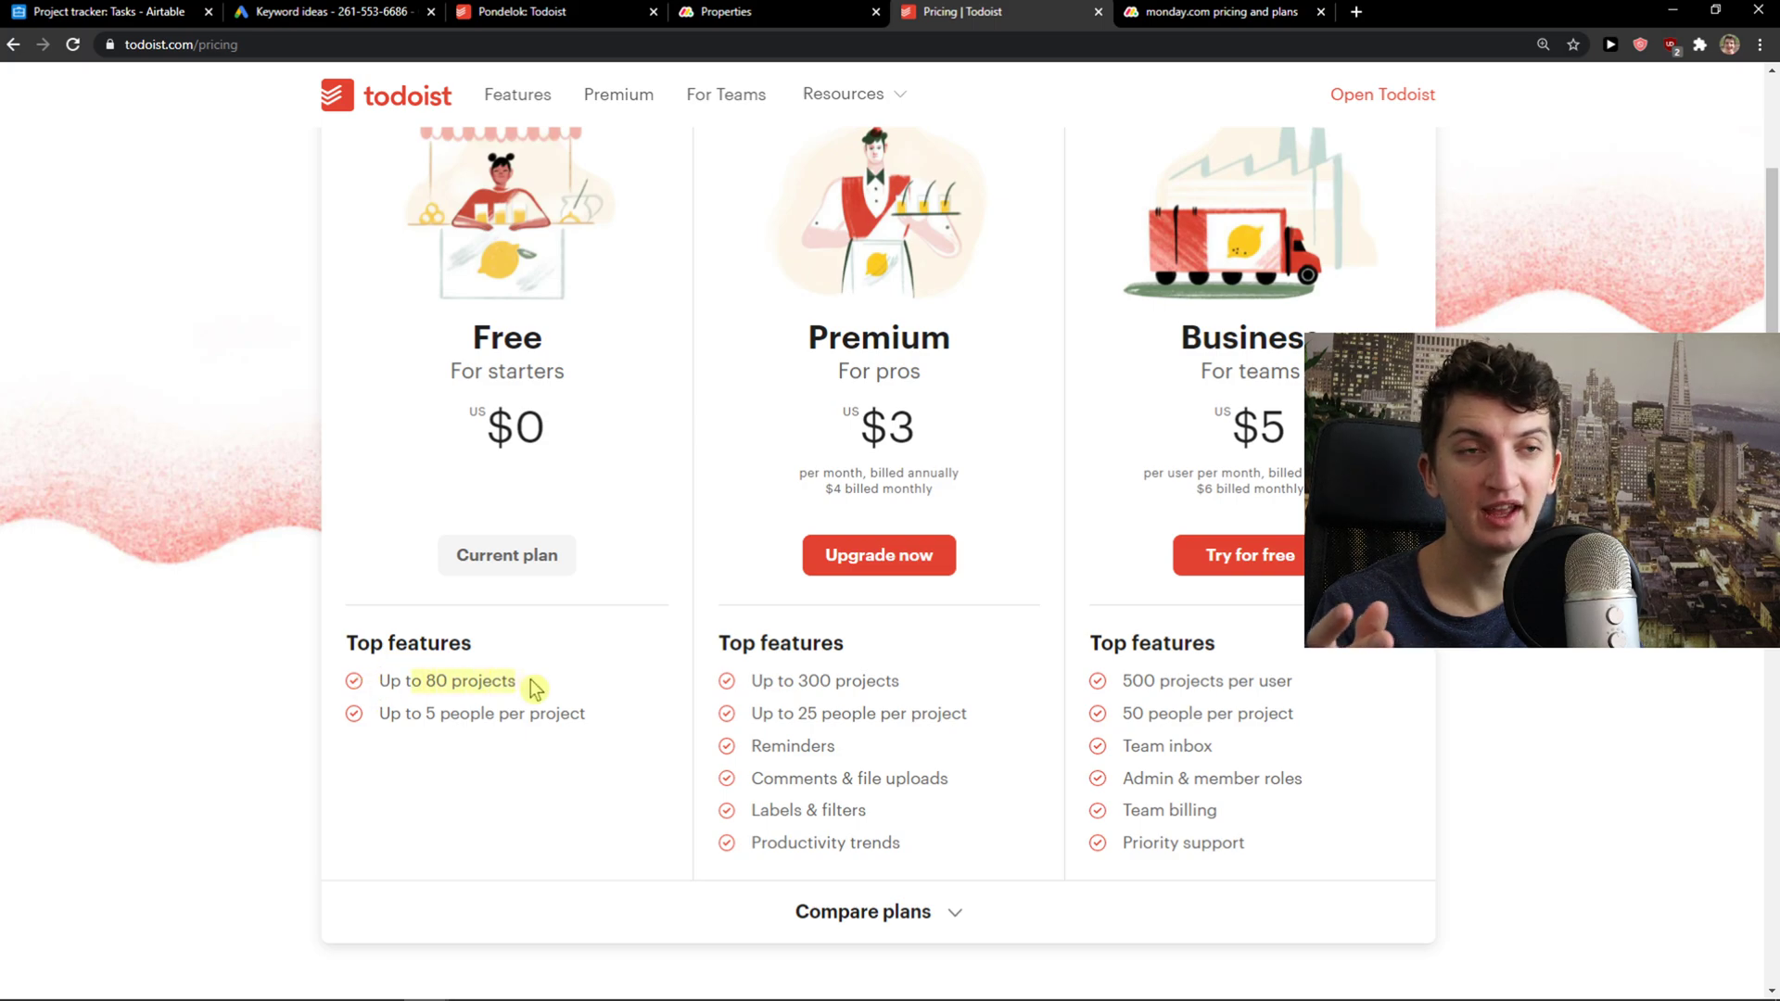
pyautogui.scroll(3)
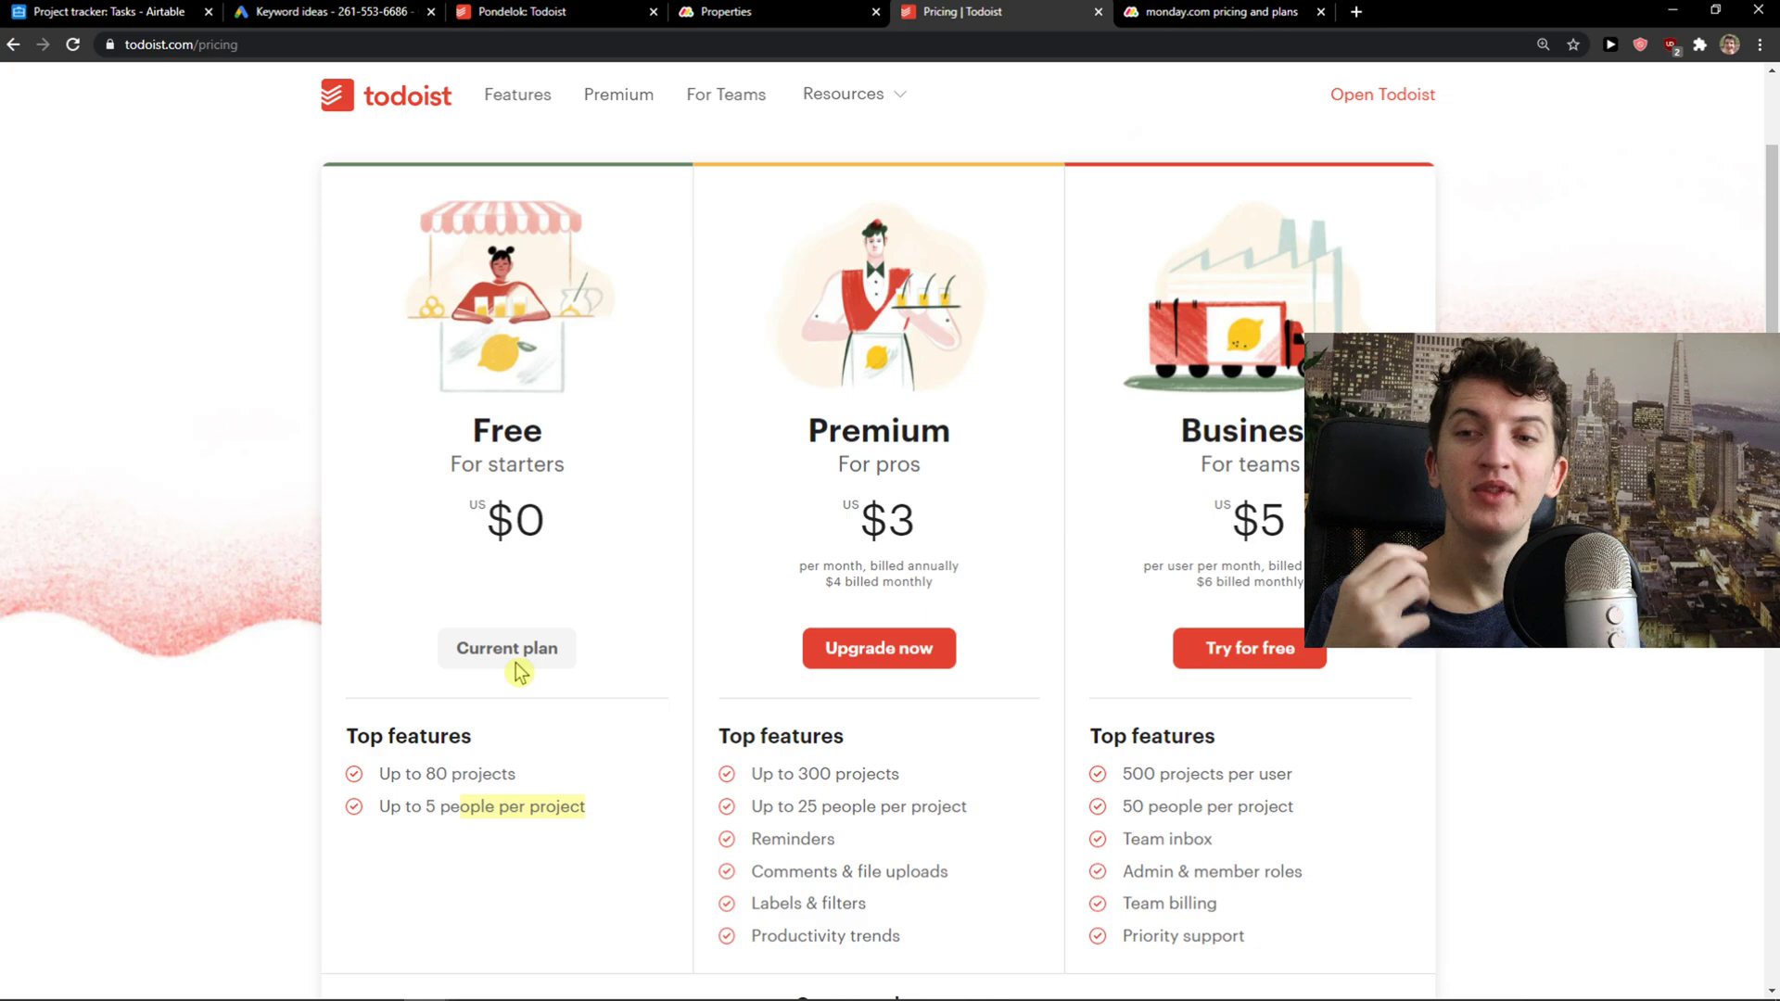
pyautogui.moveTo(558, 701)
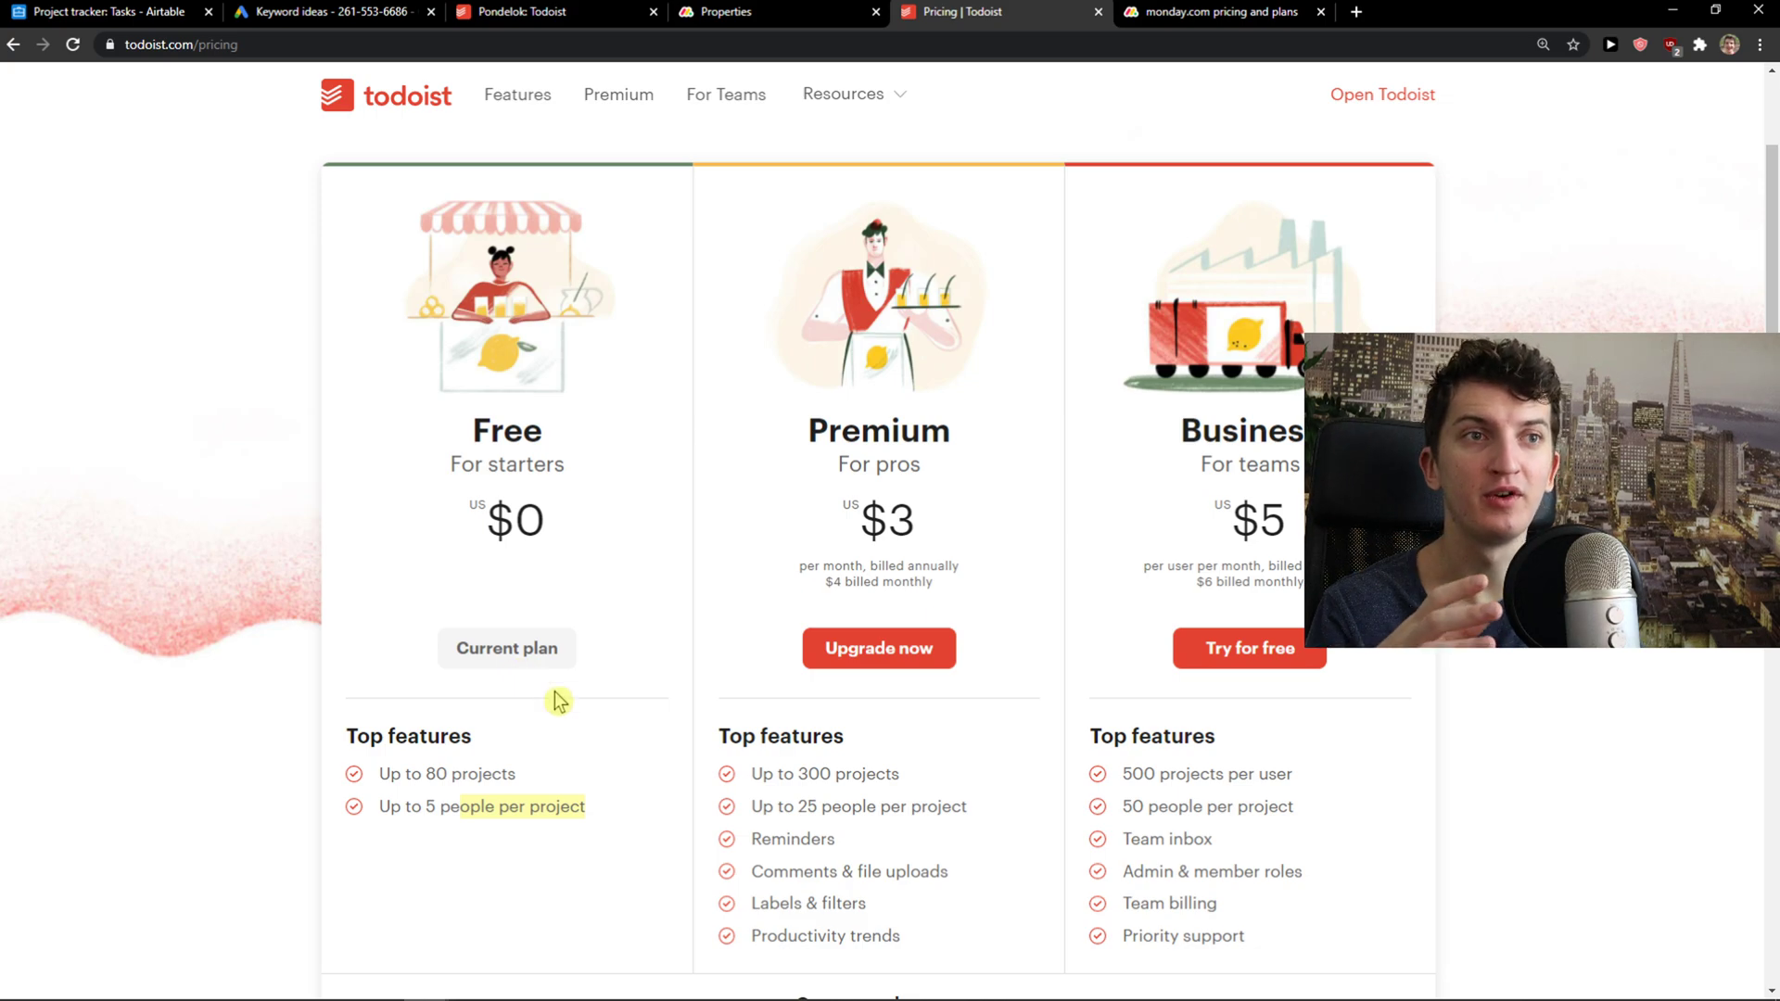
pyautogui.scroll(-3)
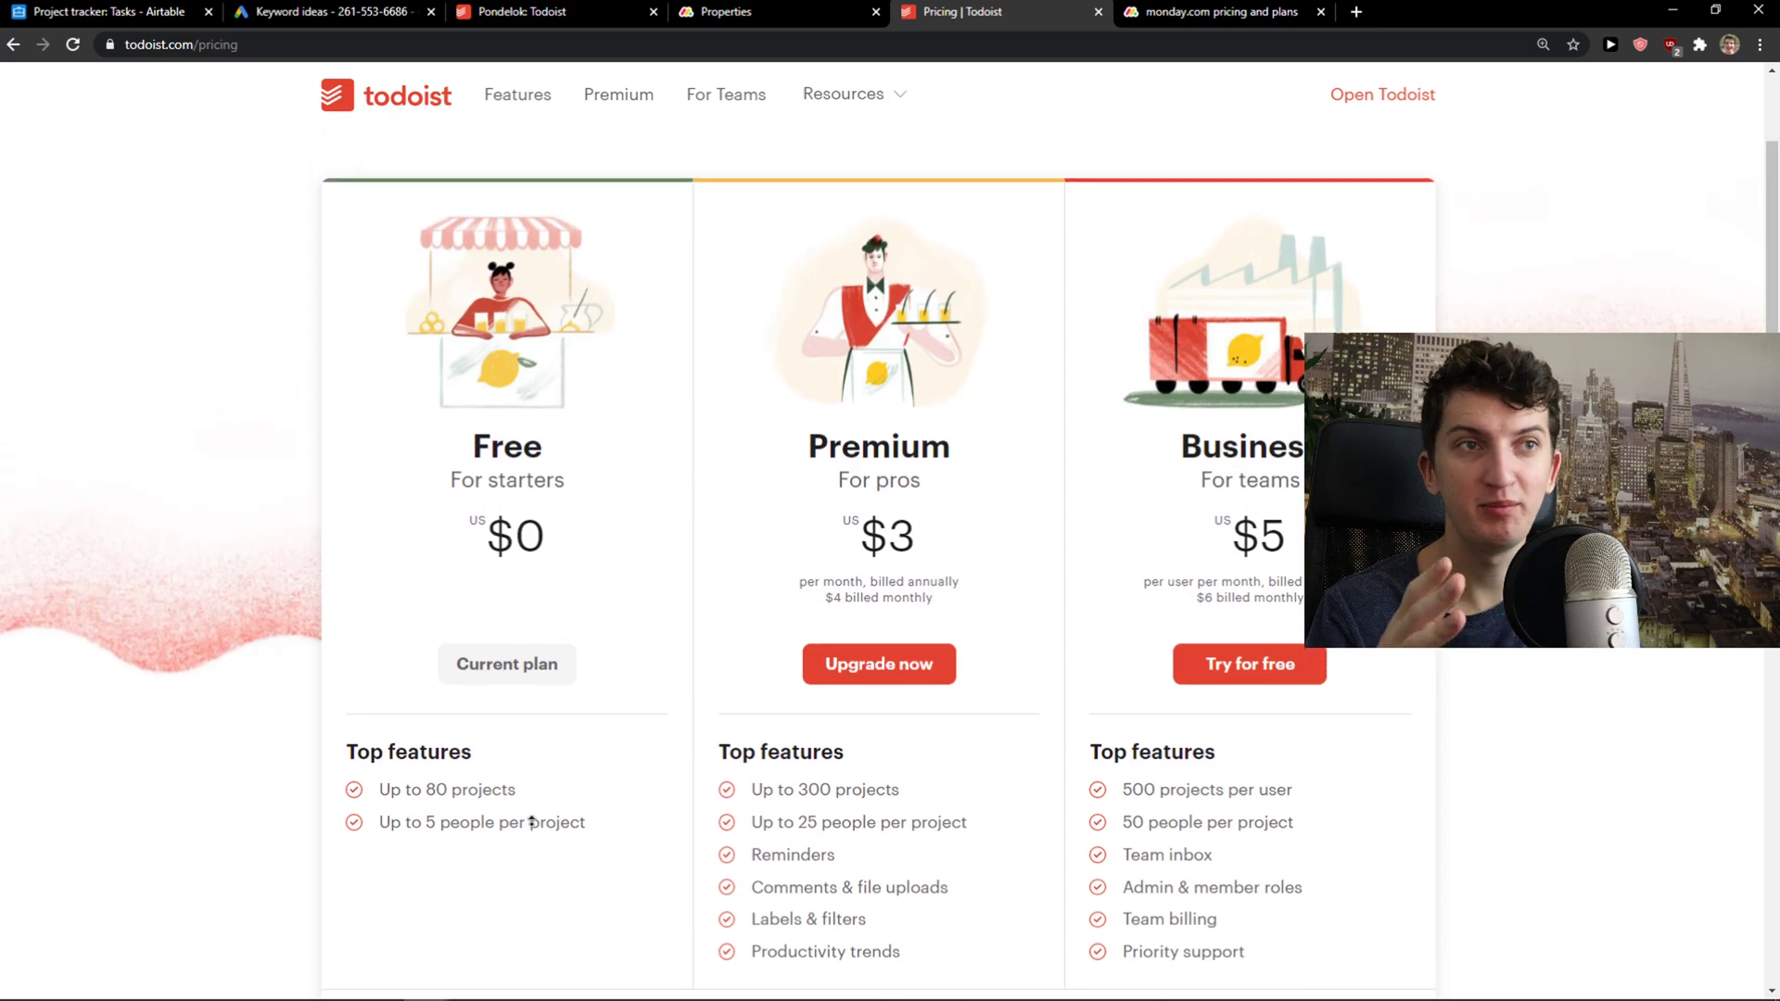
pyautogui.moveTo(729, 11)
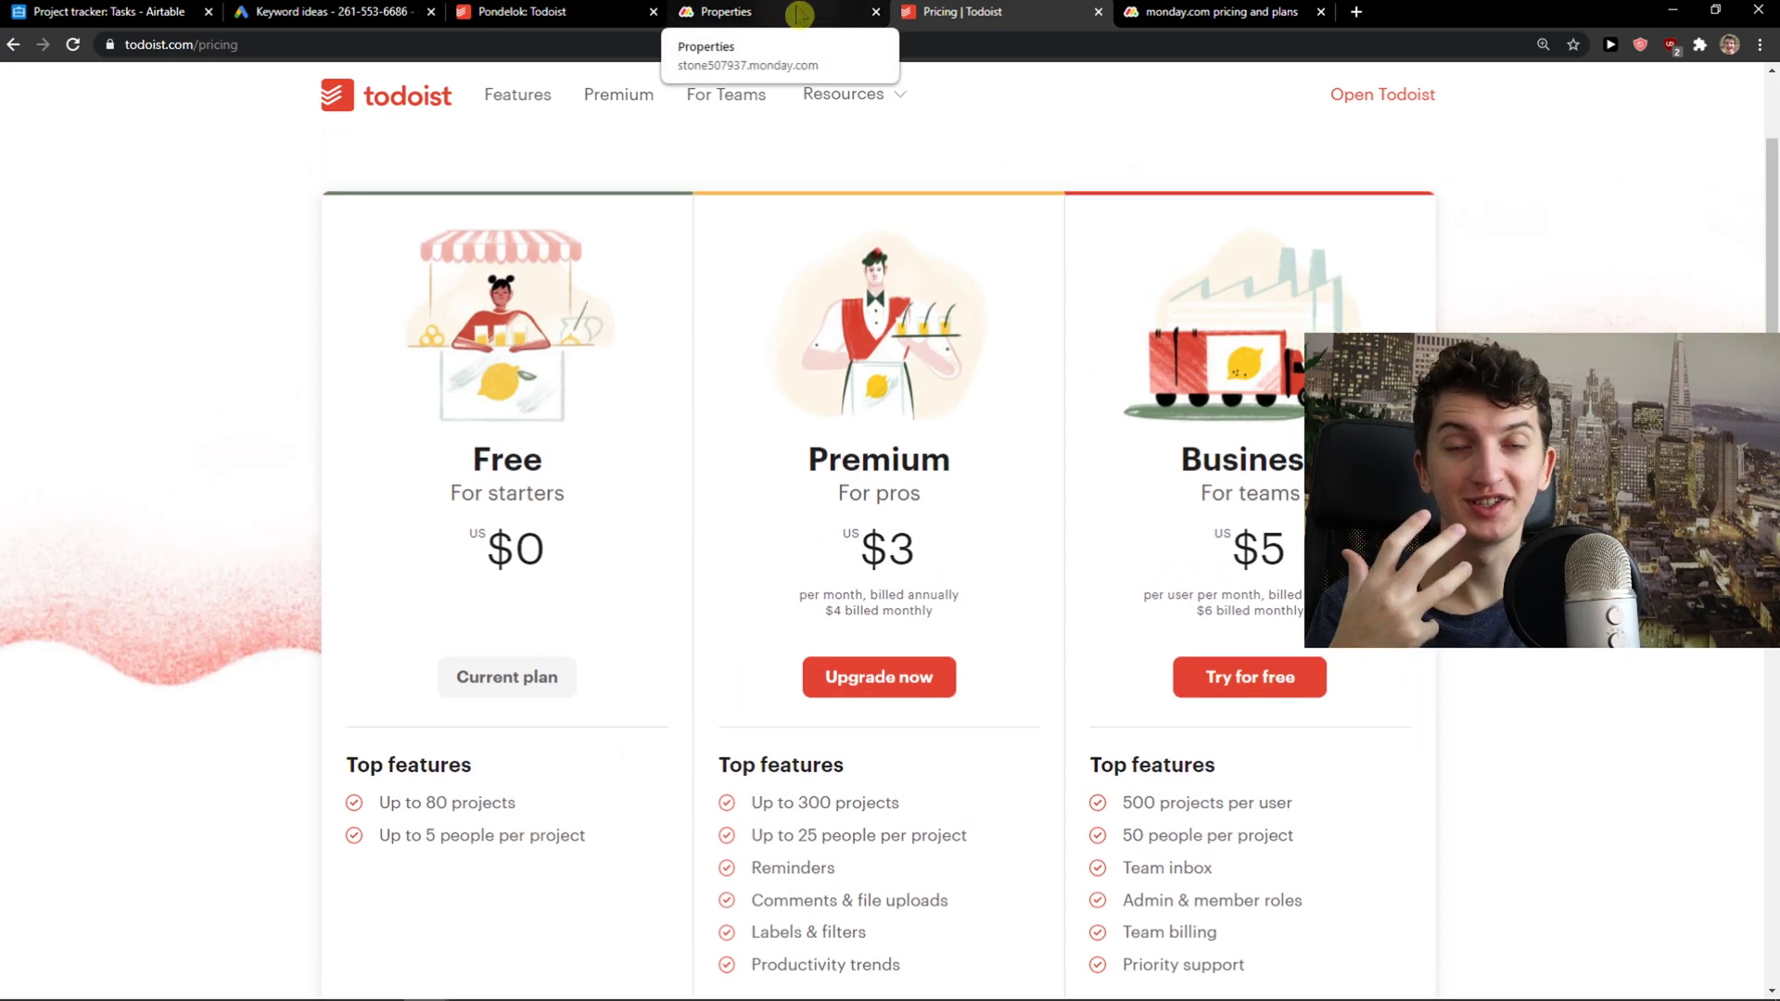
# Step: Review the monday.com pricing page for a 3-seat team, then return to the Properties board
pyautogui.click(1214, 13)
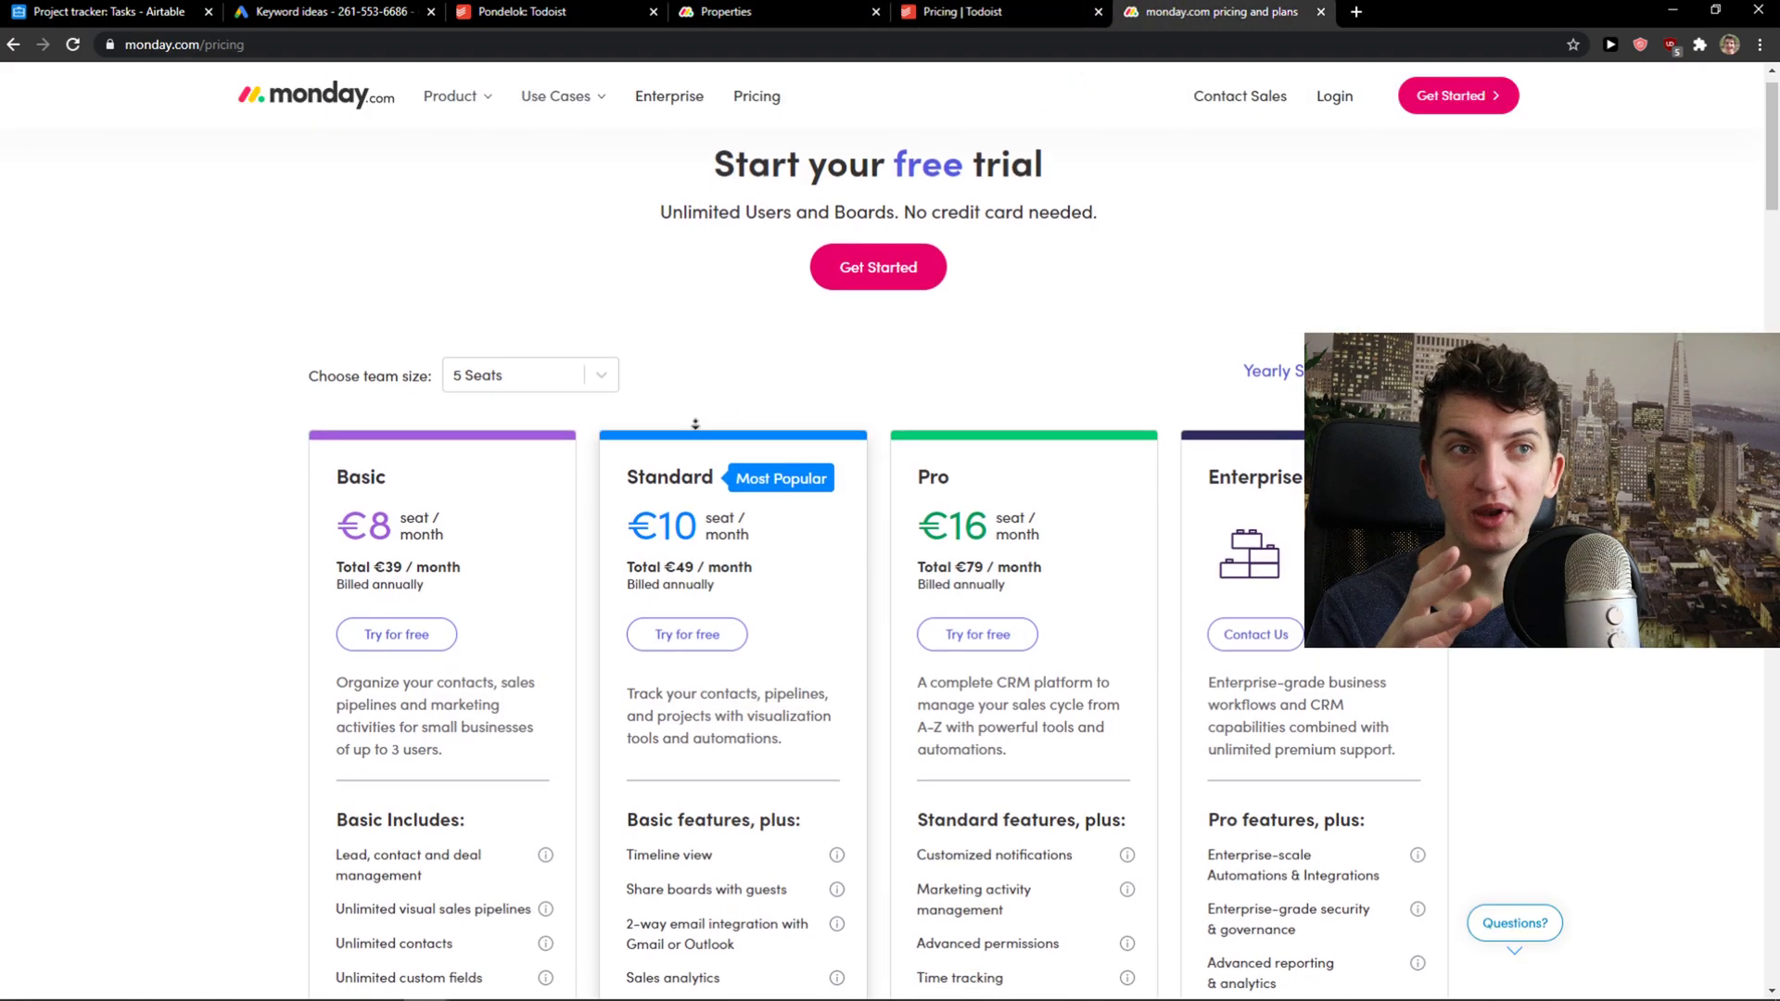
pyautogui.scroll(-3)
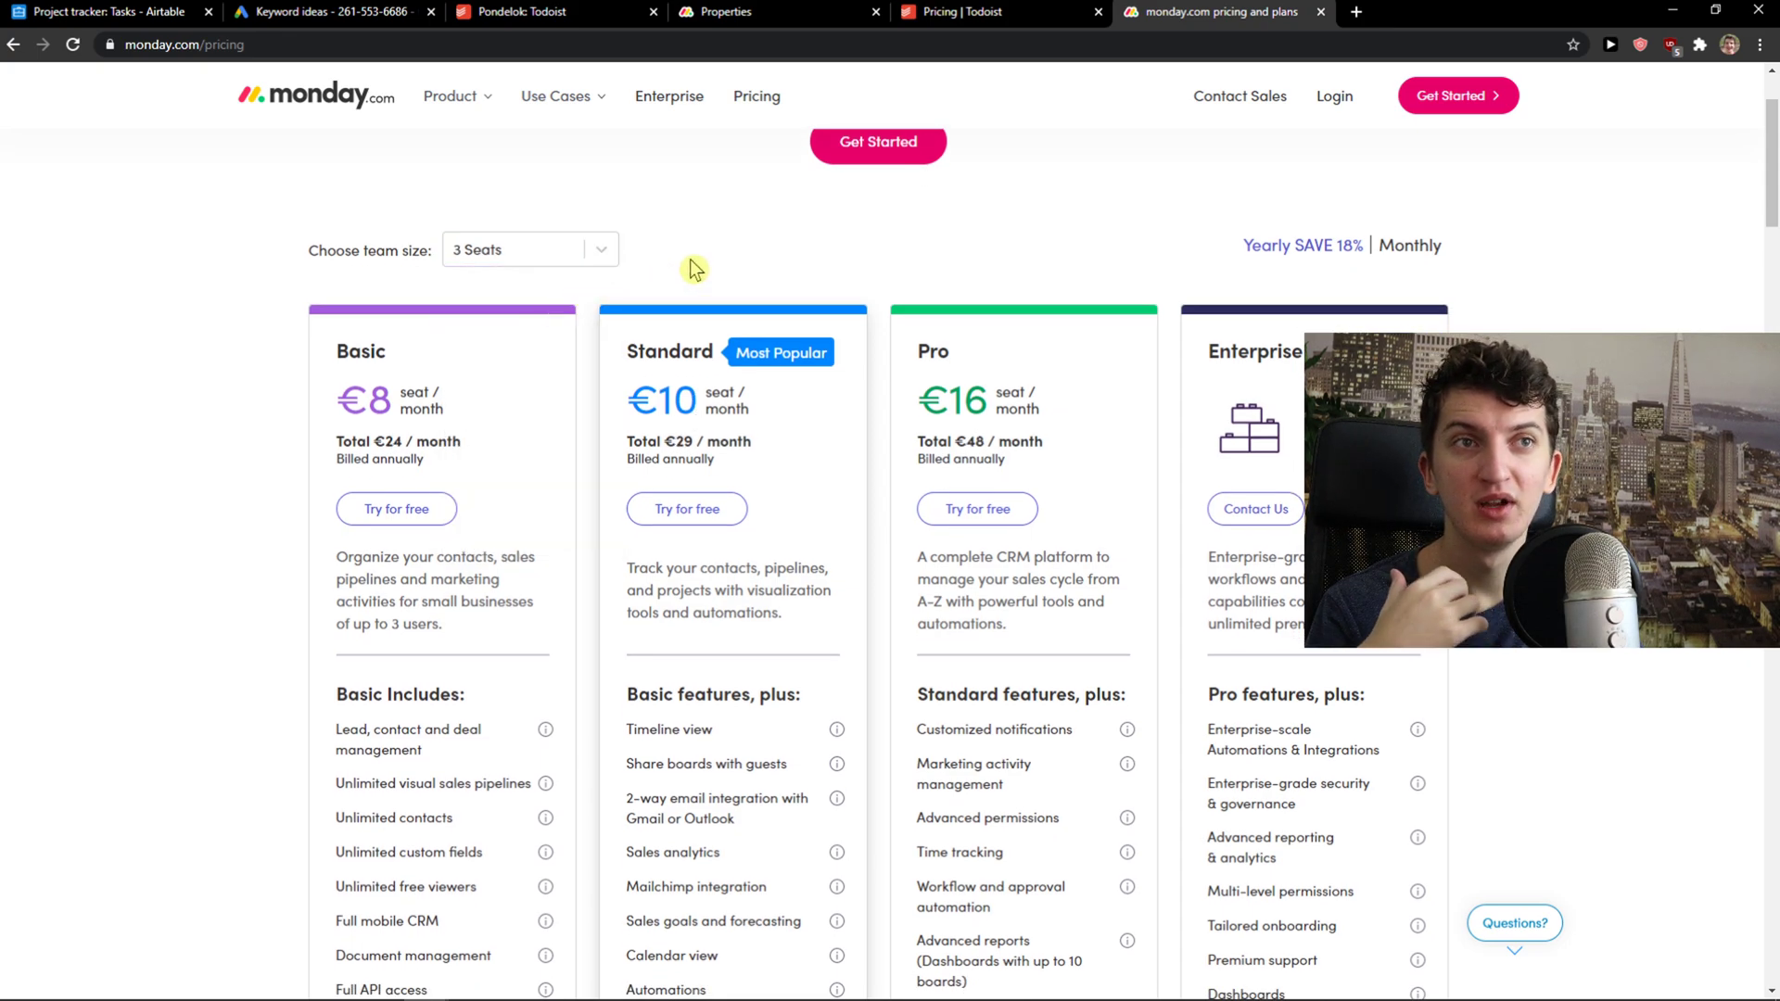
pyautogui.moveTo(571, 397)
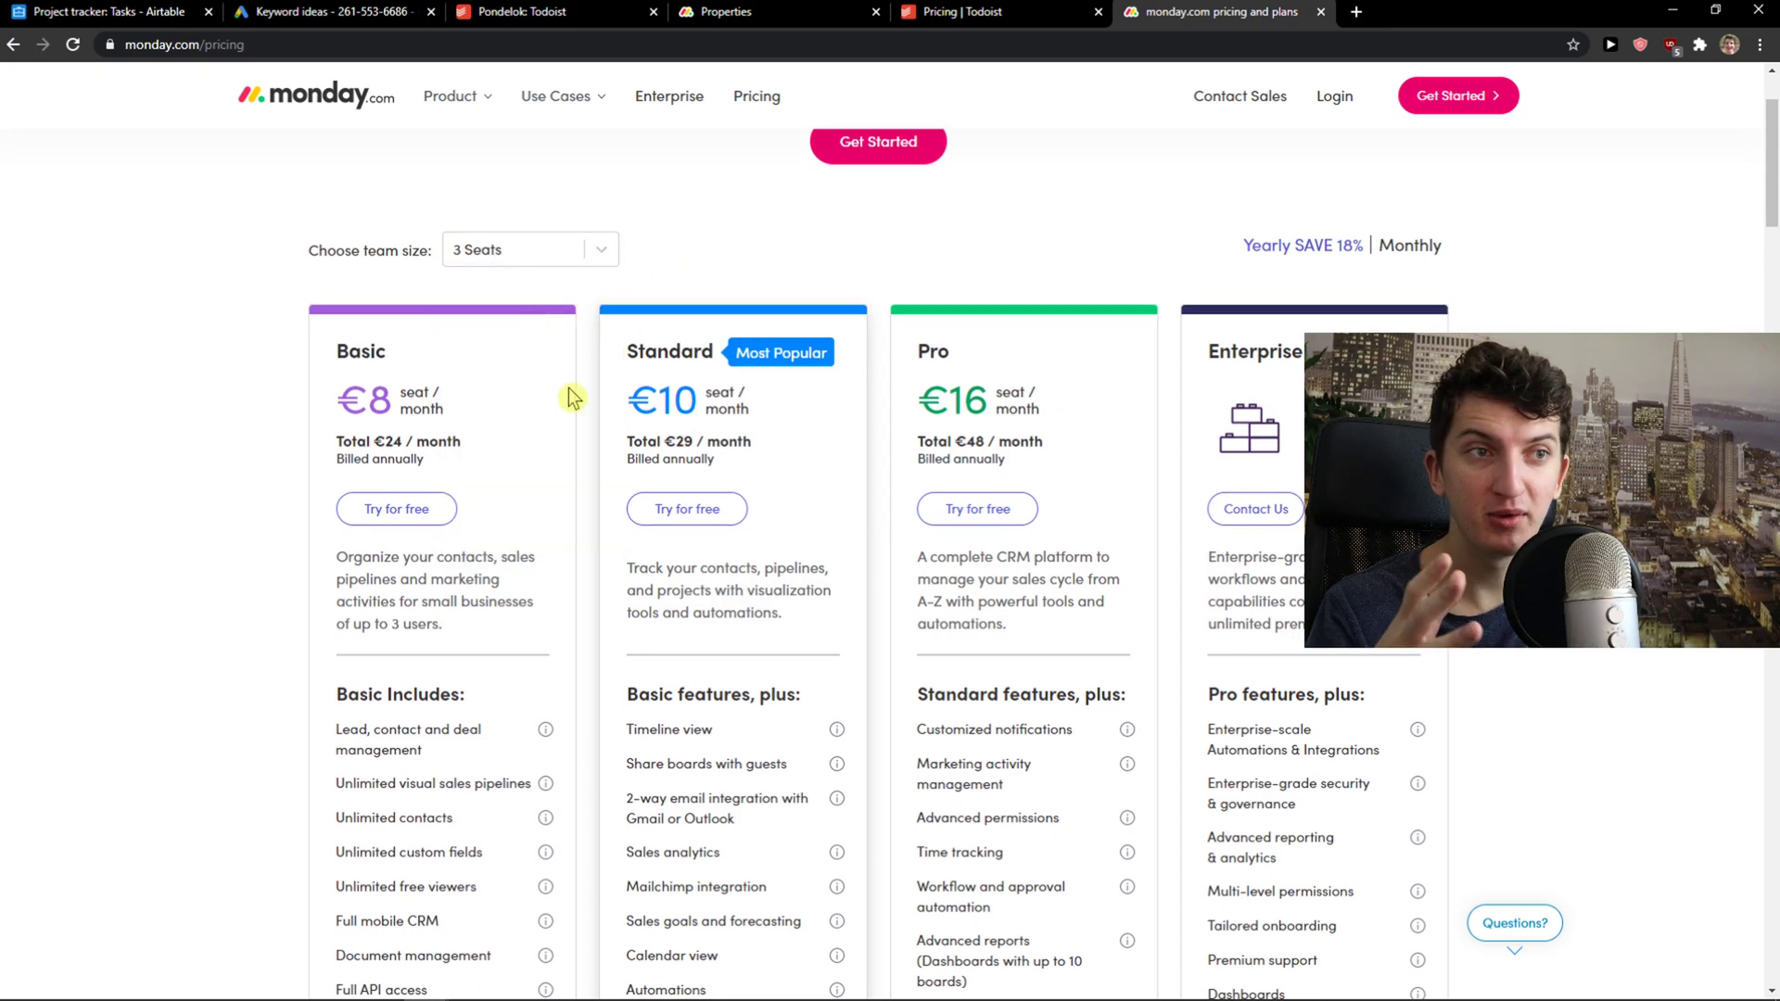
pyautogui.click(999, 13)
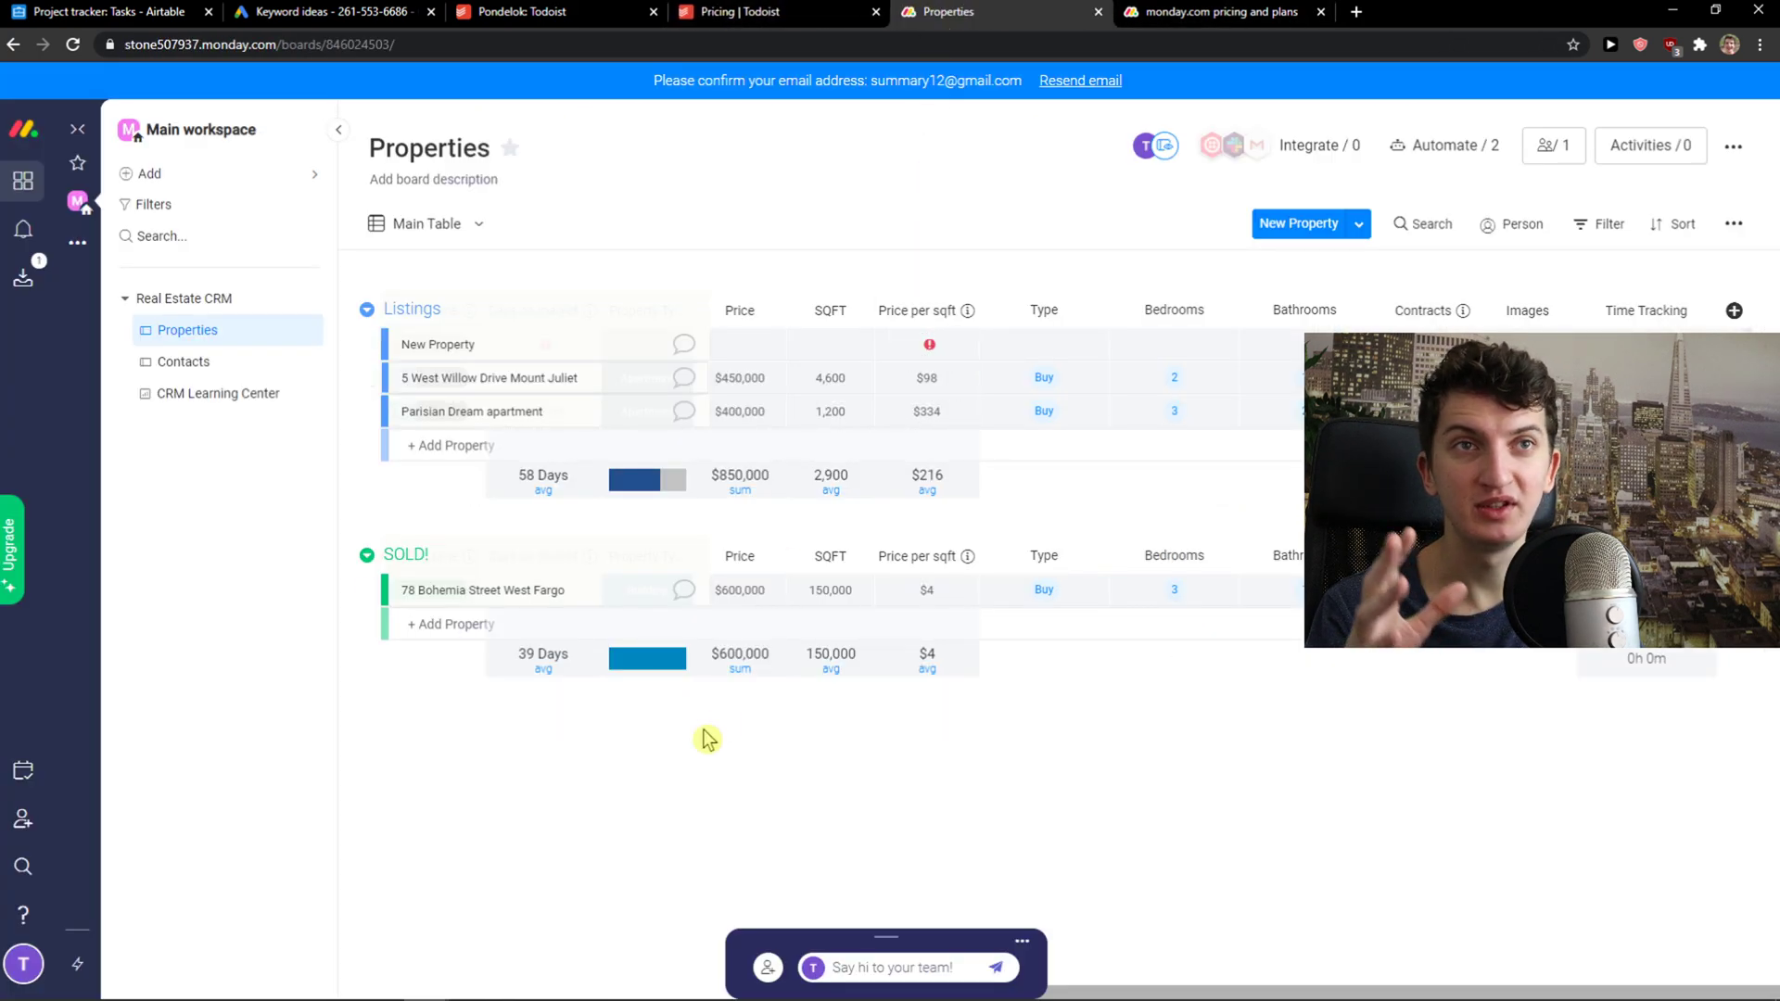